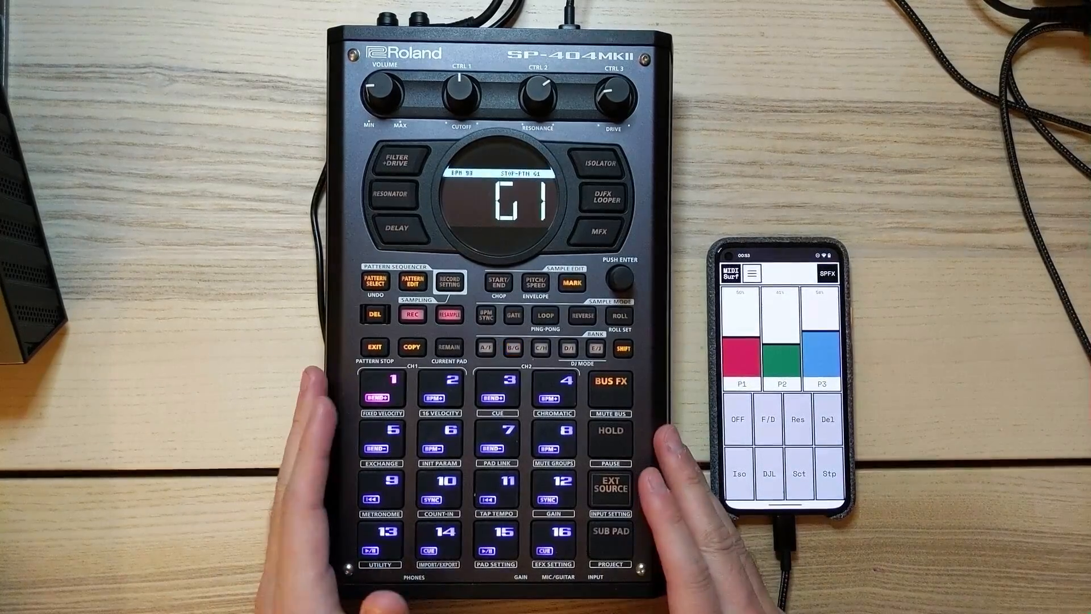
Lock the phone with the power button while the SPFX effects page is open.
{"action": "left_click", "coordinate": [822, 384]}
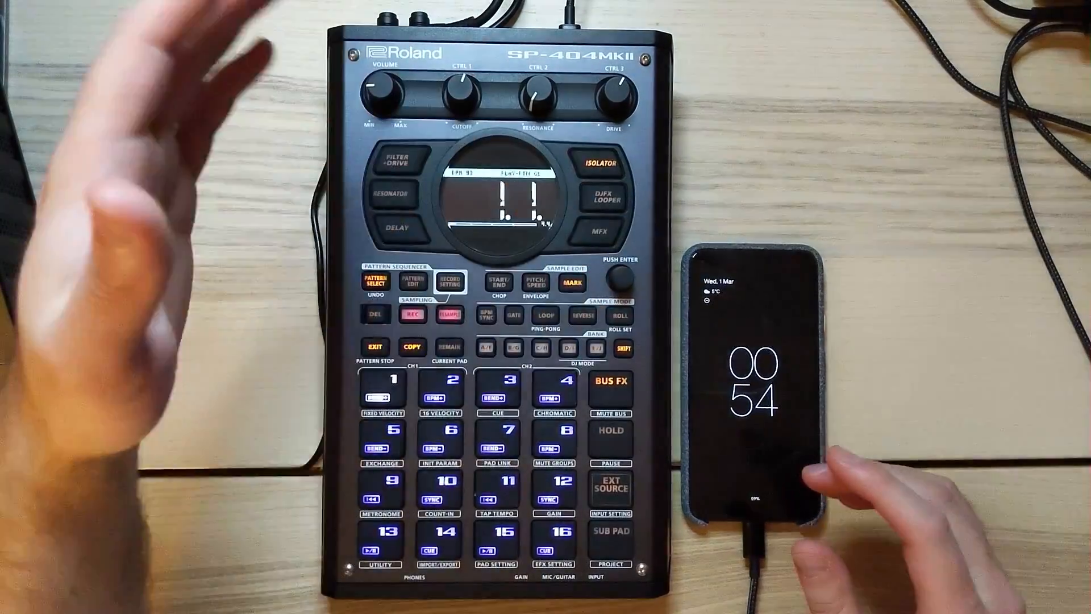
Unlock the phone, return to the SPFX page, and apply Filter+Drive to bus 1.
{"action": "left_click", "coordinate": [608, 384]}
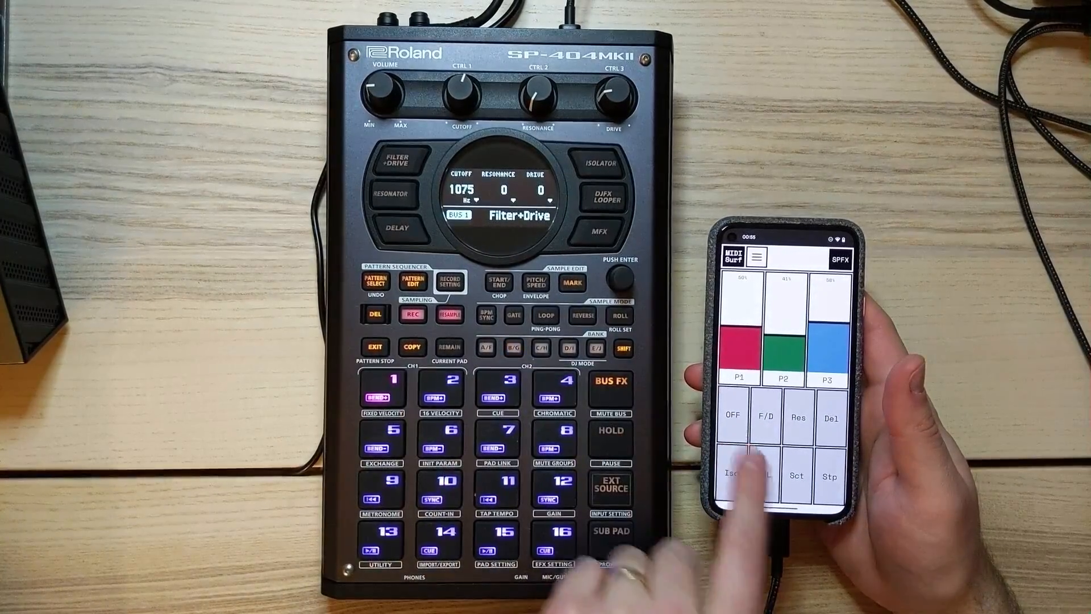
Switch bus 1 to Isolator, then back to Filter+Drive.
{"action": "left_click", "coordinate": [731, 476]}
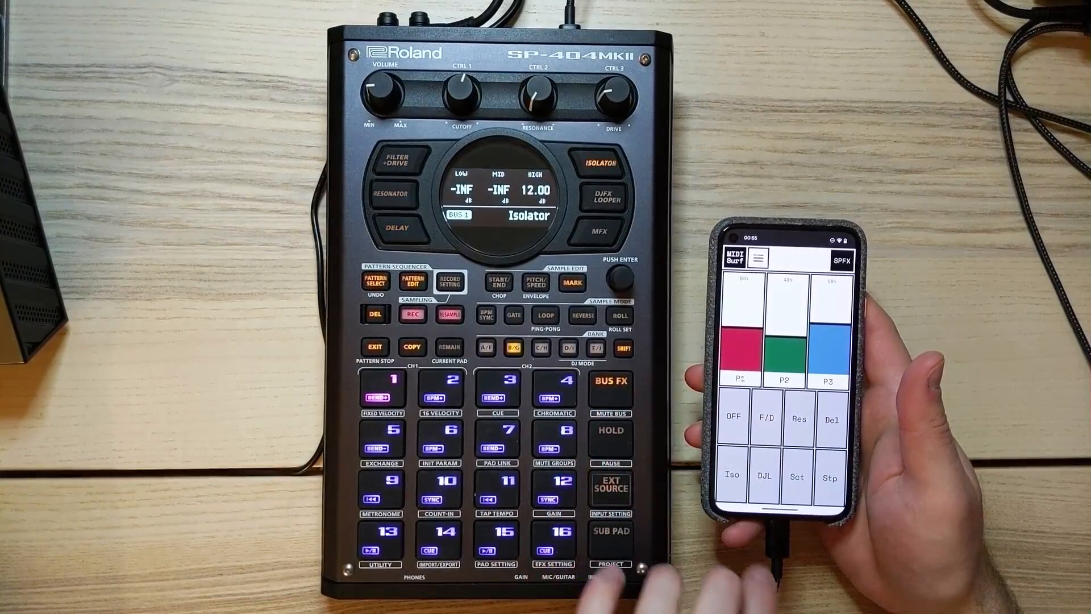
{"action": "left_click", "coordinate": [796, 478]}
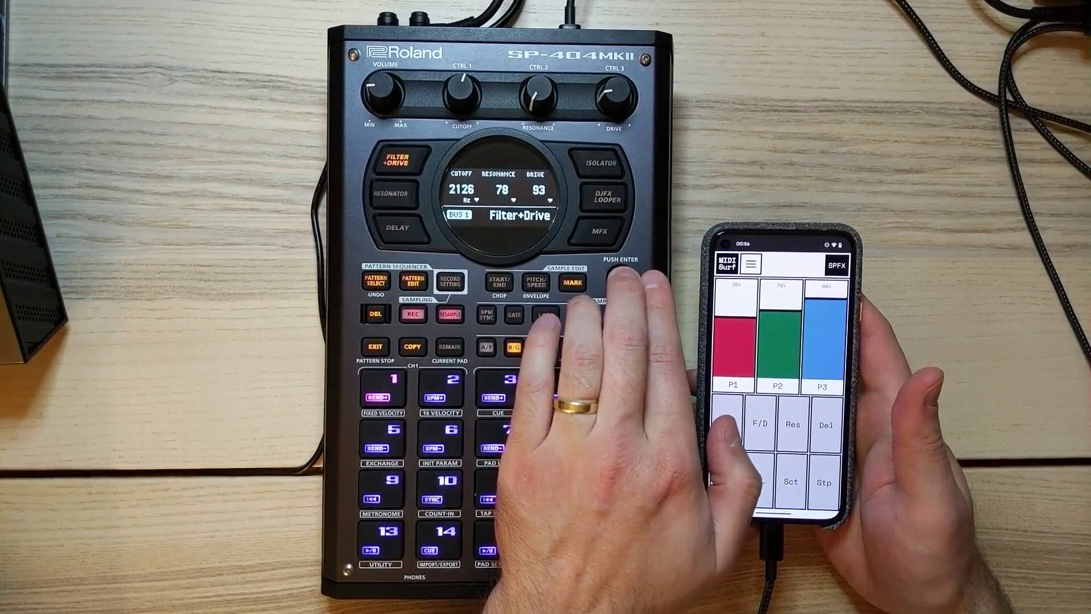
Sweep the P1–P3 Filter+Drive faders, then show the MIDI Devices list with SP-404MKII enabled.
{"action": "left_click", "coordinate": [731, 327]}
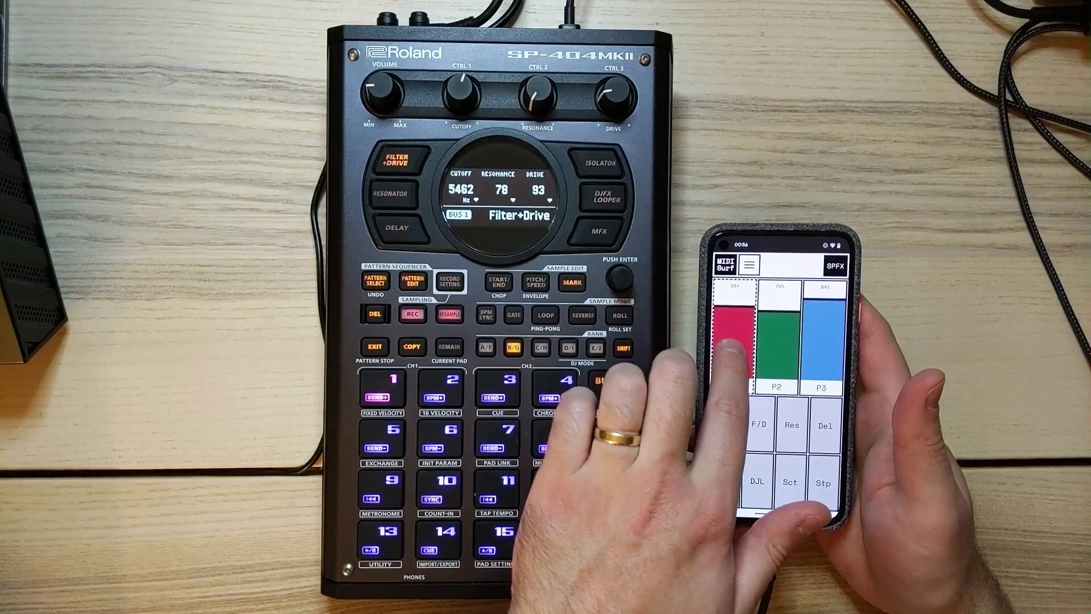
{"action": "left_click", "coordinate": [823, 341]}
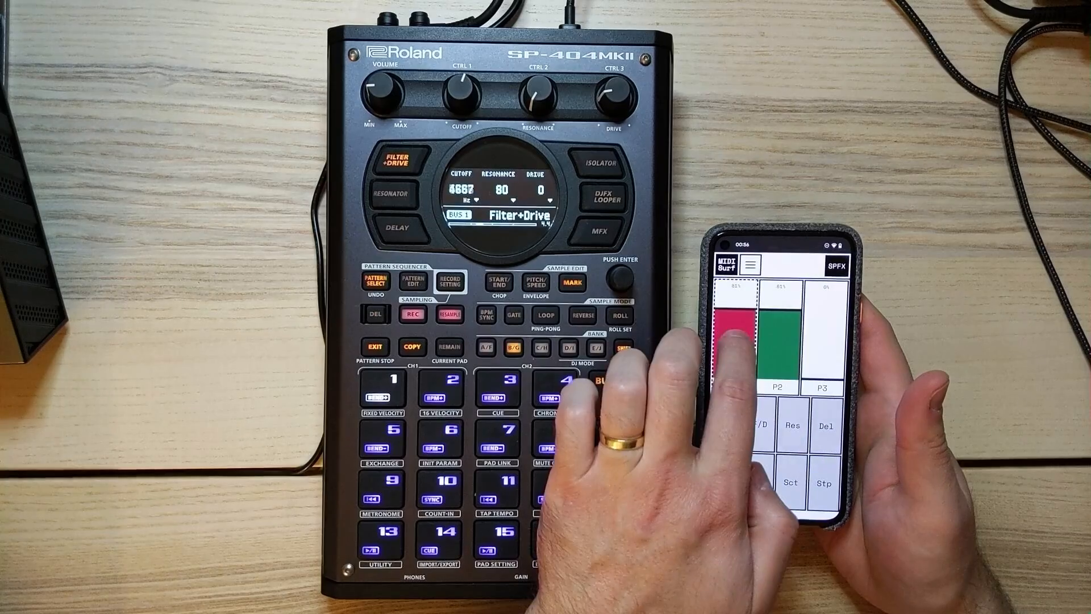
{"action": "left_click", "coordinate": [395, 227]}
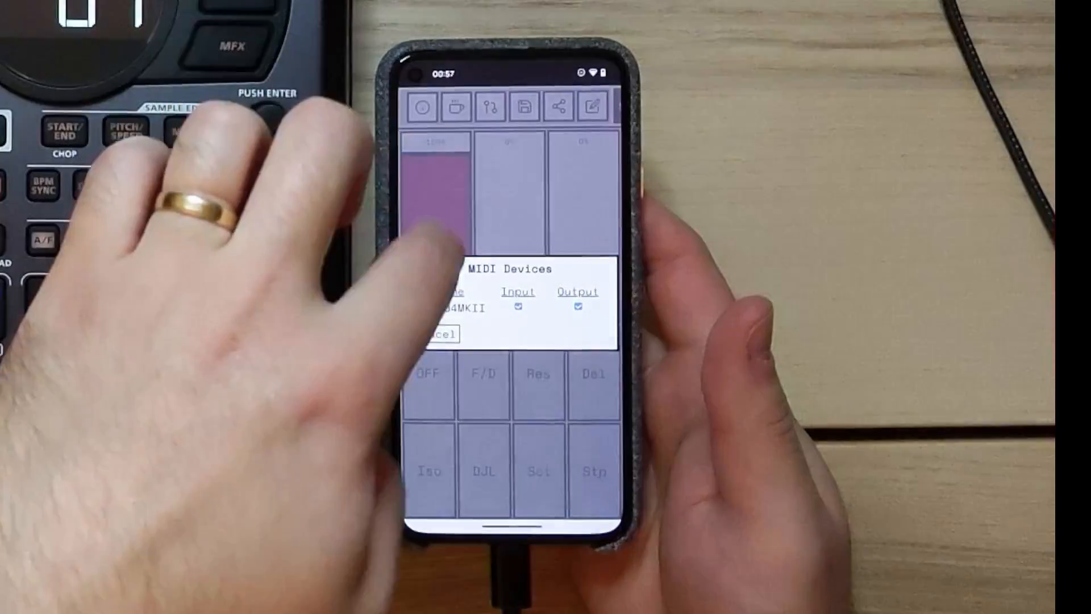
Cancel the MIDI Devices list, then view and close the page's Save dialog.
{"action": "left_click", "coordinate": [439, 334]}
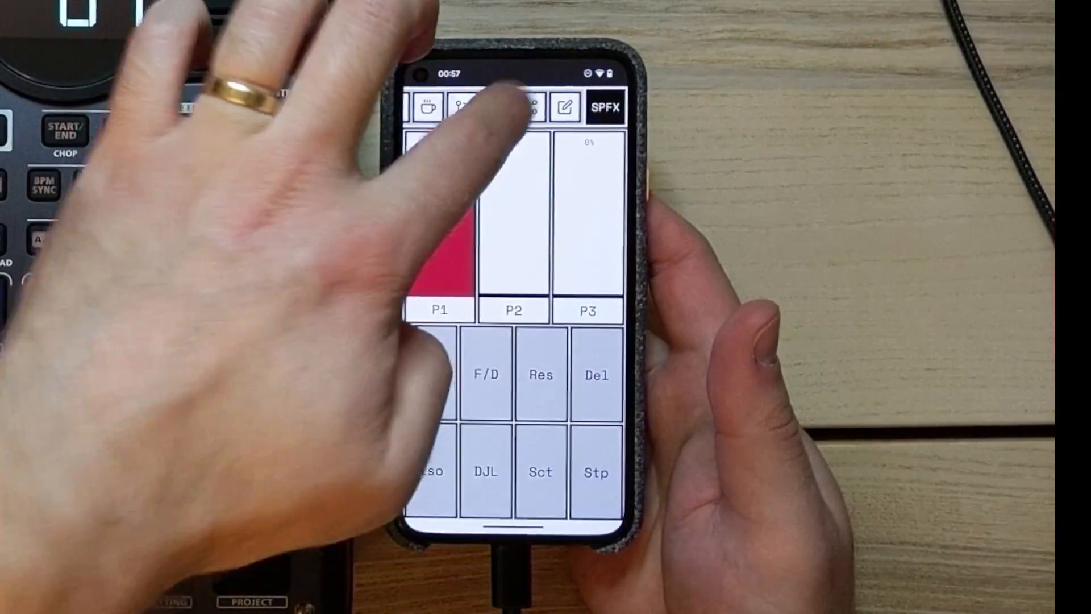
{"action": "left_click", "coordinate": [527, 107]}
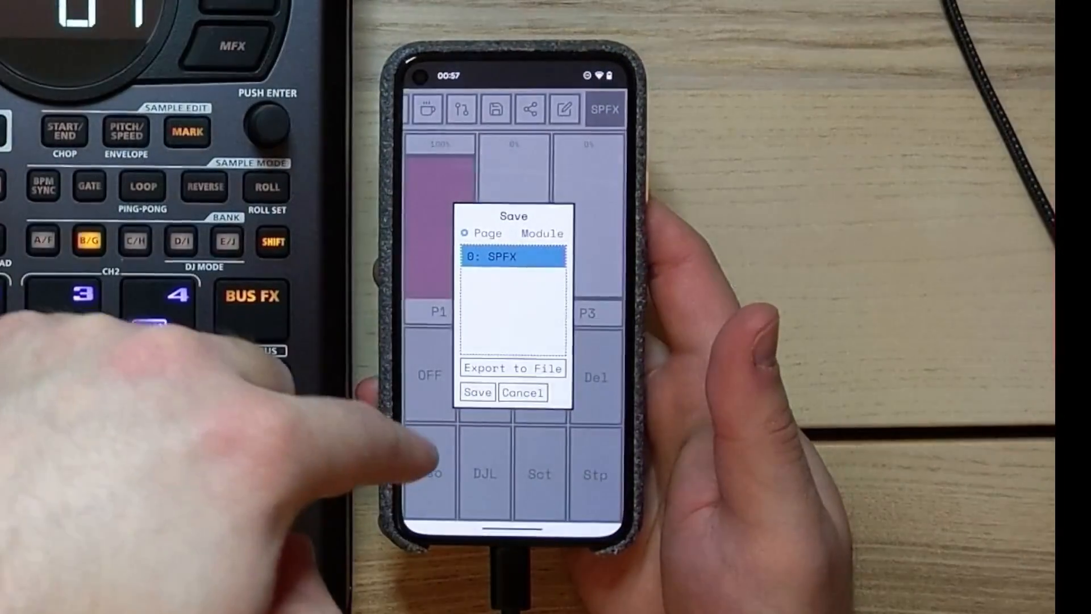
{"action": "left_click", "coordinate": [477, 391]}
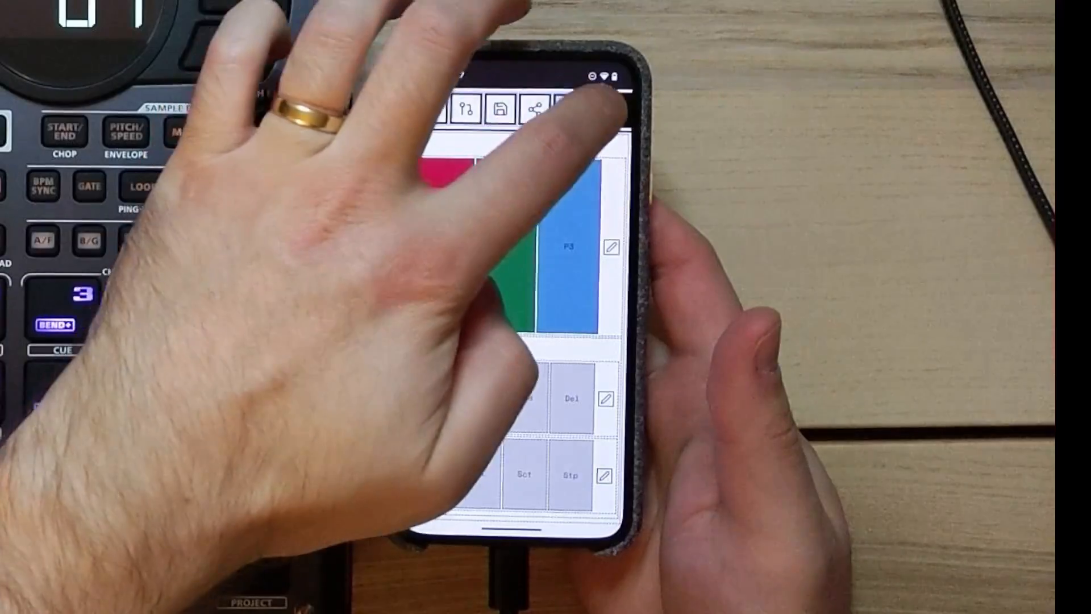
Load the SPFX page again as an additional page.
{"action": "left_click", "coordinate": [613, 109]}
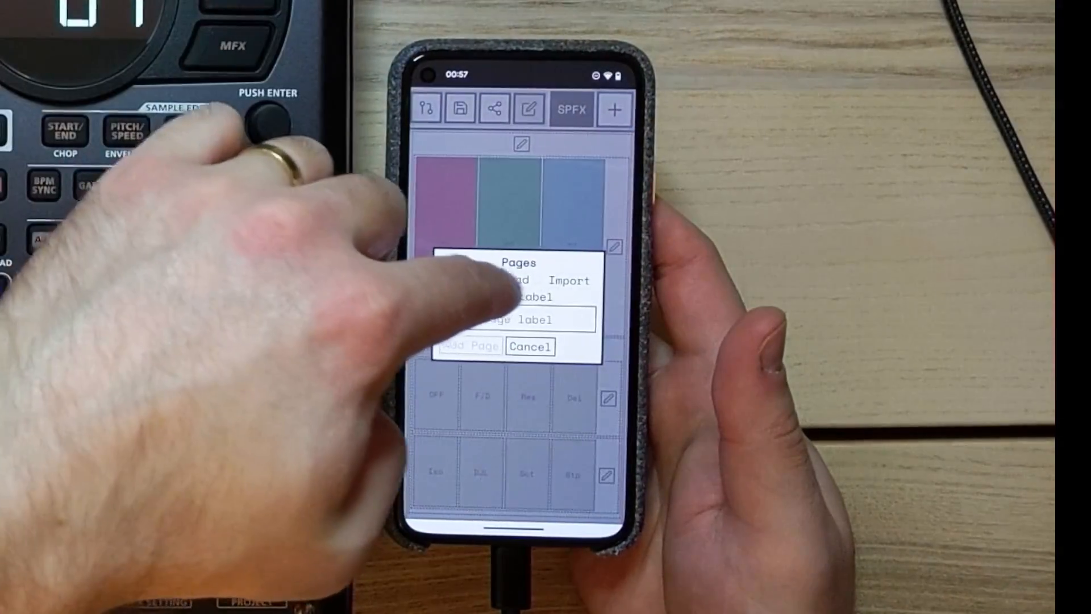
{"action": "left_click", "coordinate": [518, 210]}
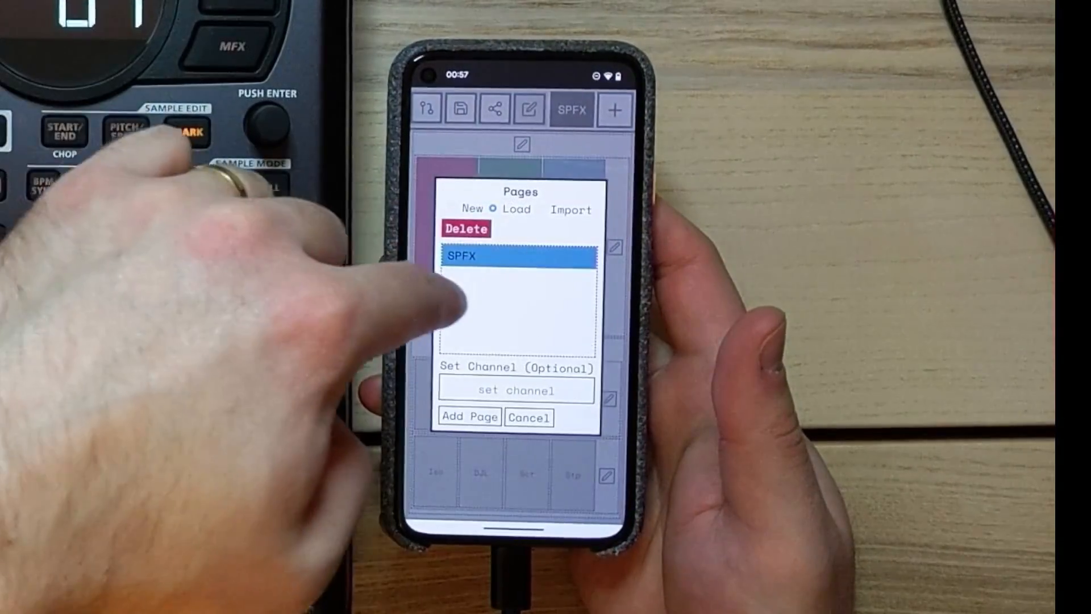
{"action": "left_click", "coordinate": [515, 388]}
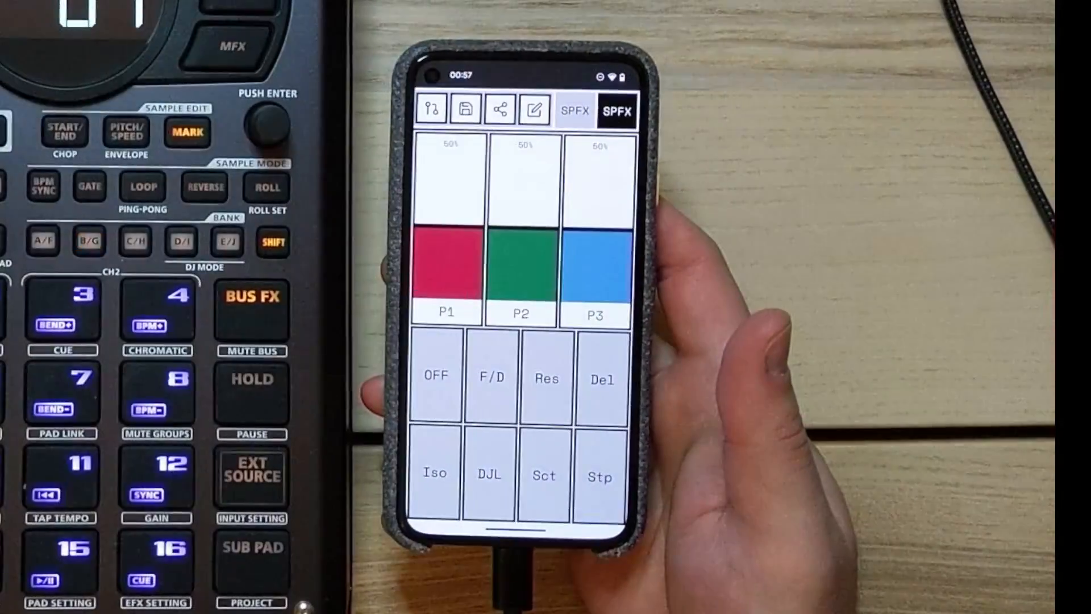
Change the new page's label to SPFX2 and apply it.
{"action": "left_click", "coordinate": [533, 109]}
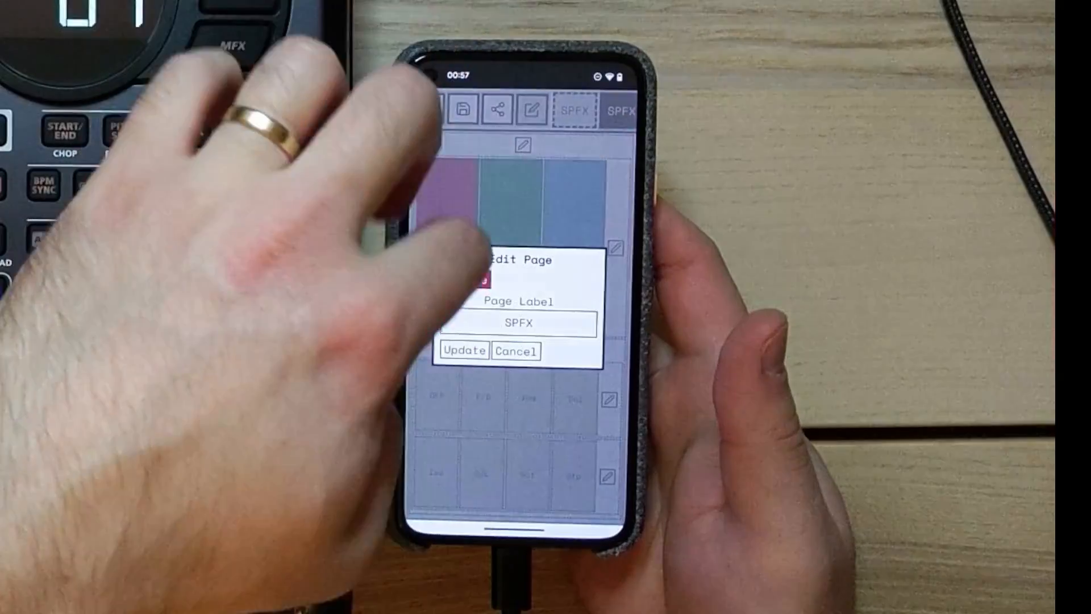
{"action": "left_click", "coordinate": [517, 323]}
{"action": "type", "text": "2"}
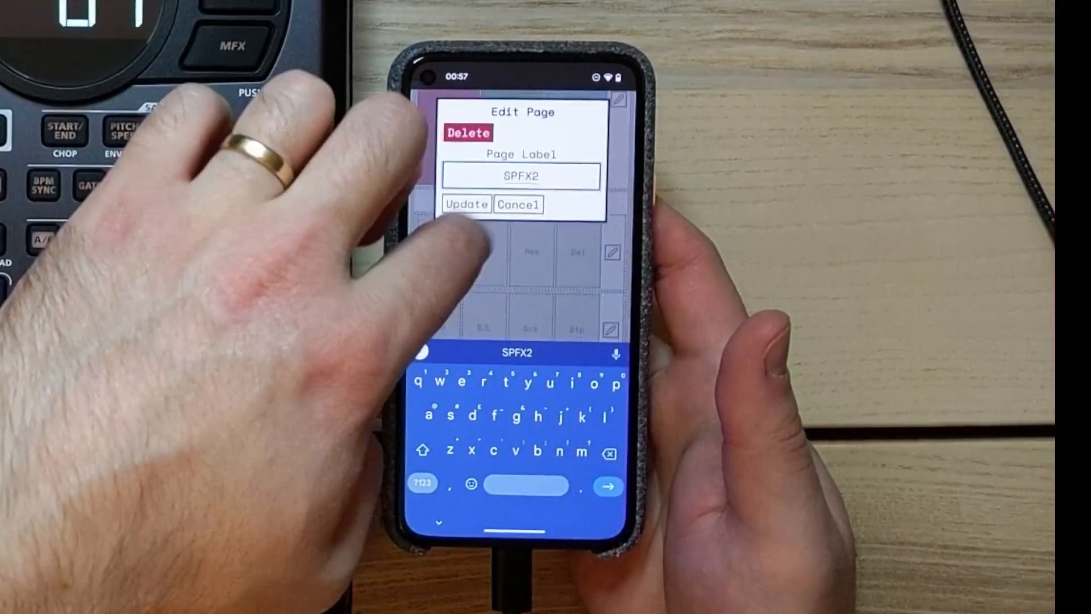
{"action": "left_click", "coordinate": [466, 205]}
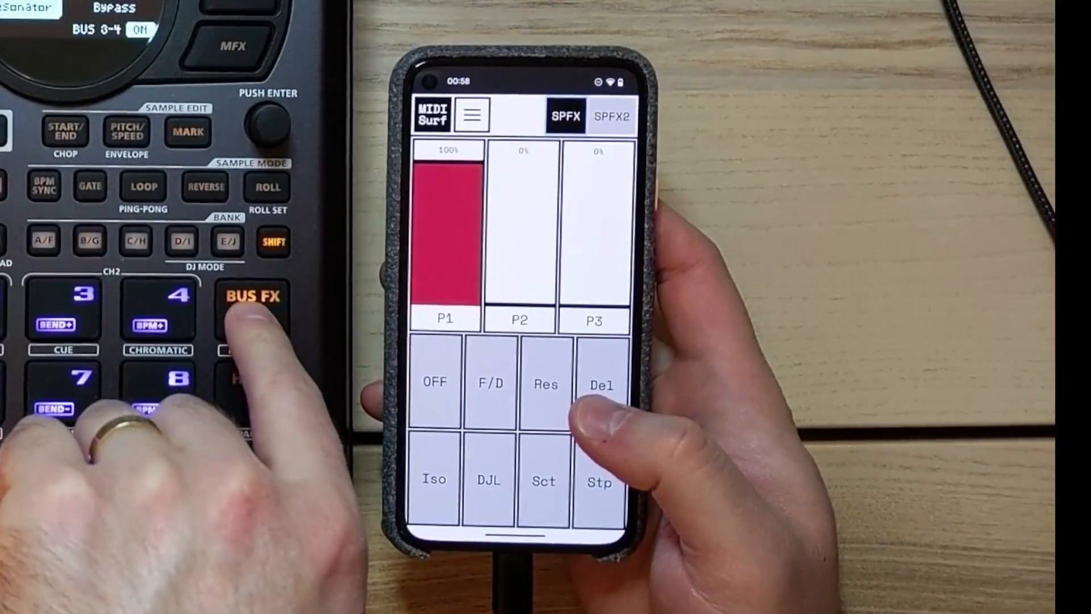
{"action": "left_click", "coordinate": [541, 480]}
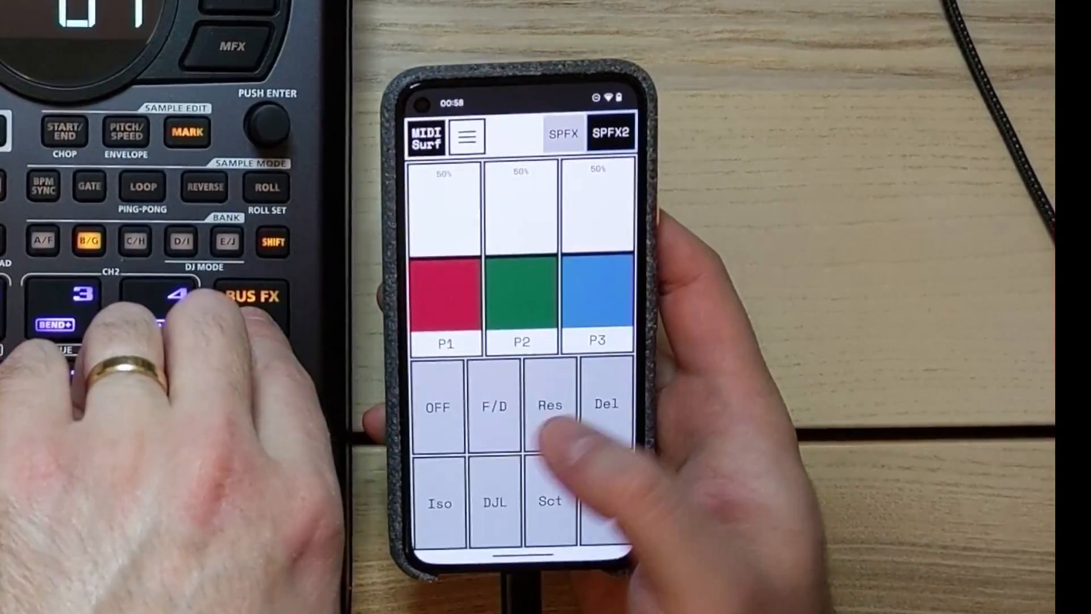
{"action": "left_click", "coordinate": [605, 404]}
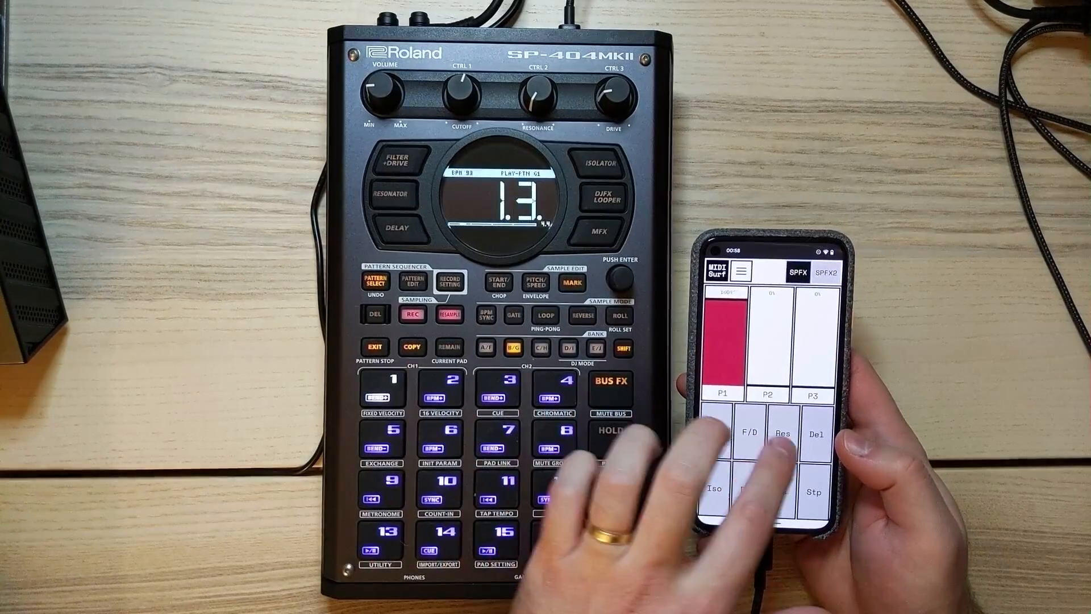
Drag the Resonator faders to set brightness 74 and feedback 58.
{"action": "left_click_drag", "start_coordinate": [721, 313], "coordinate": [721, 354]}
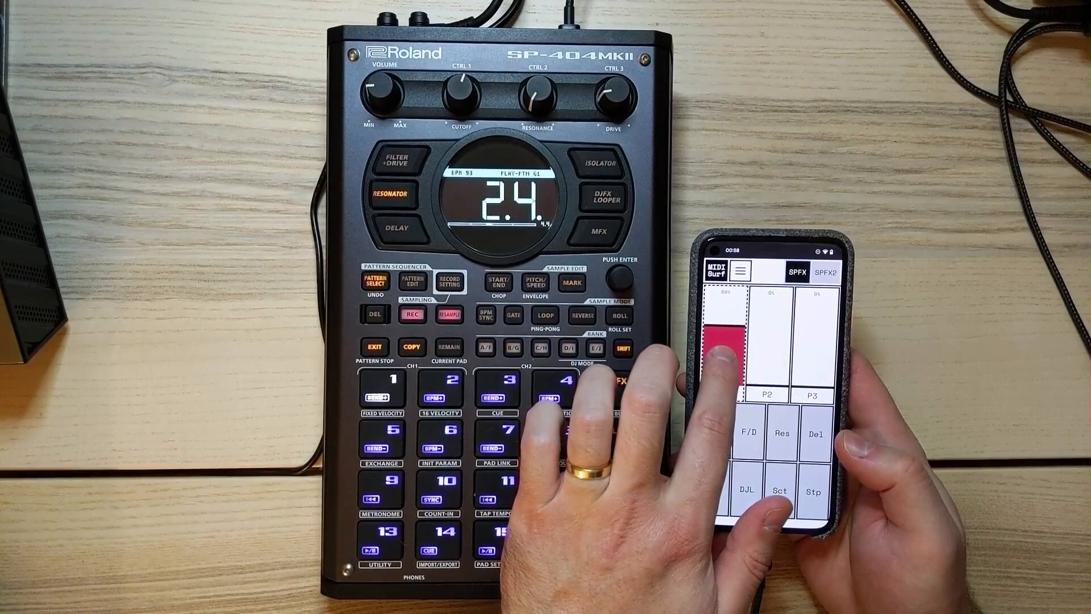
{"action": "left_click_drag", "start_coordinate": [729, 347], "coordinate": [728, 368]}
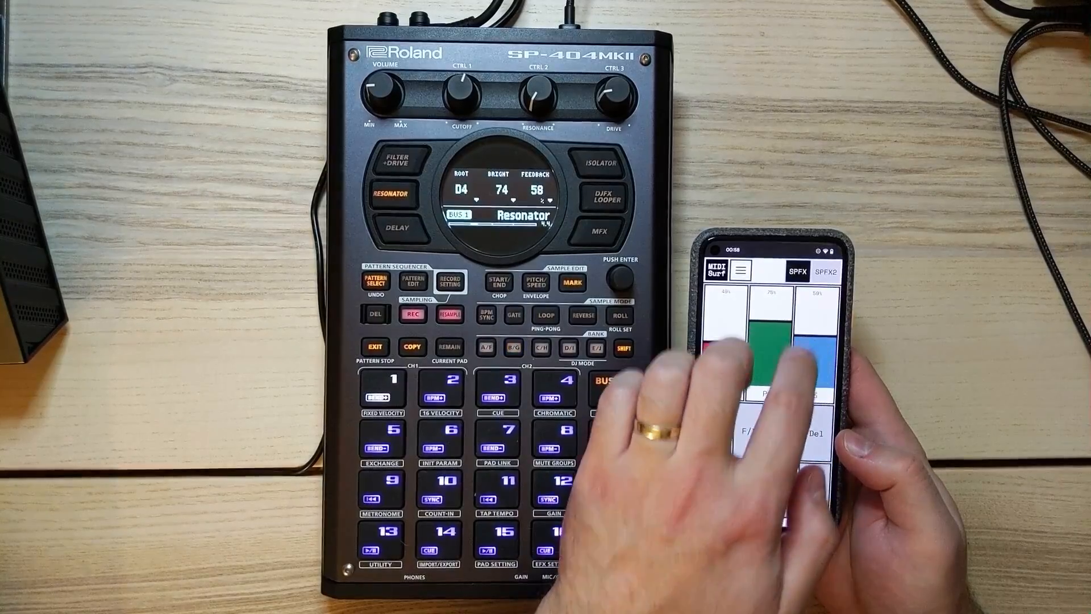
{"action": "left_click", "coordinate": [824, 270]}
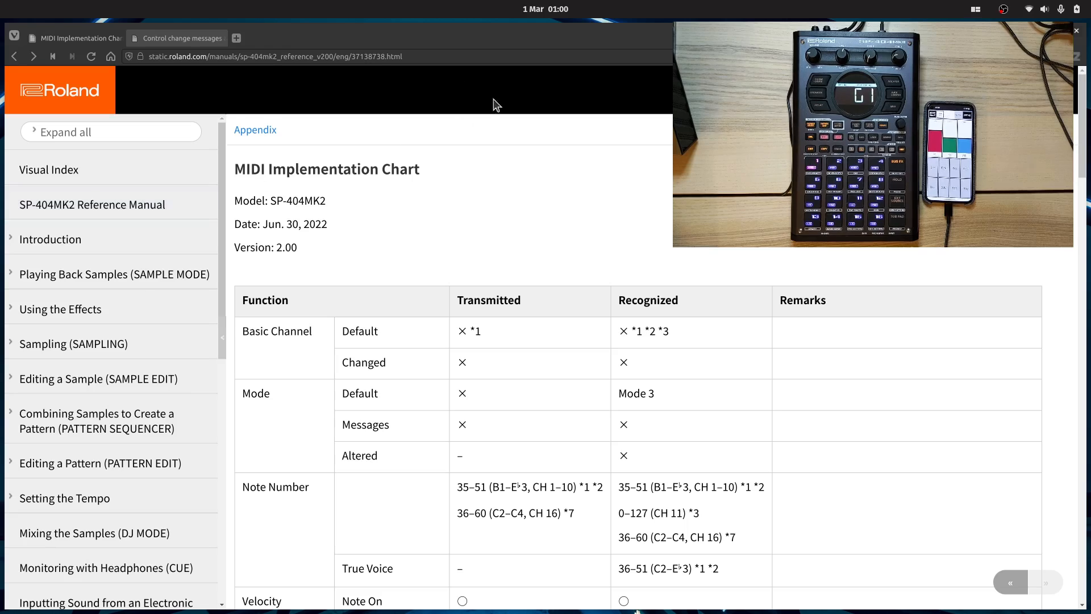
Scroll the MIDI implementation chart to the *8 channel table and mark CH 5: INPUT.
{"action": "left_click", "coordinate": [92, 204]}
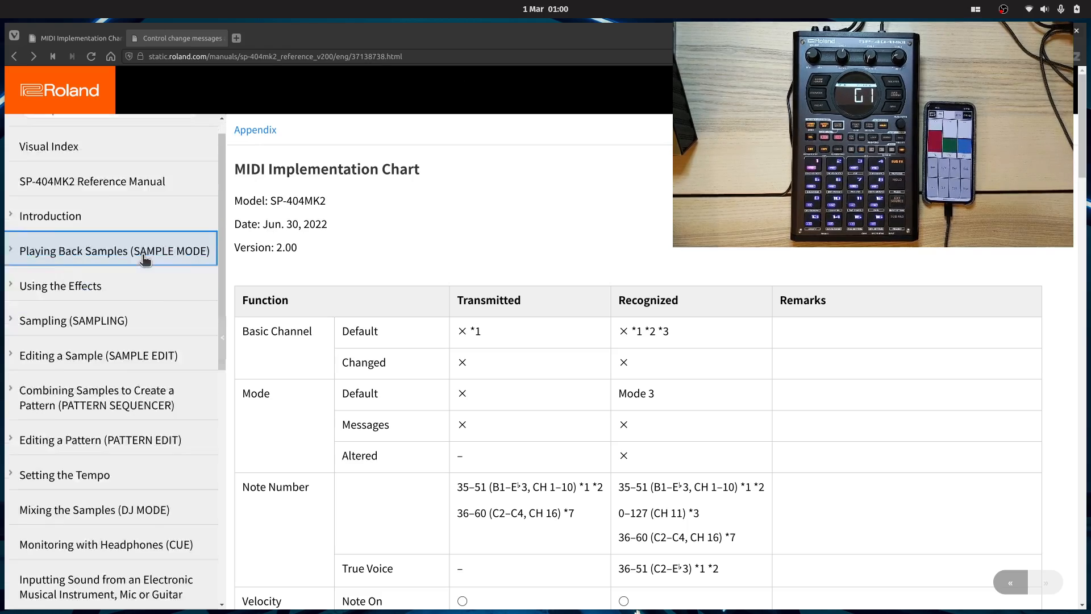
{"action": "scroll", "scroll_direction": "down", "scroll_amount": 3}
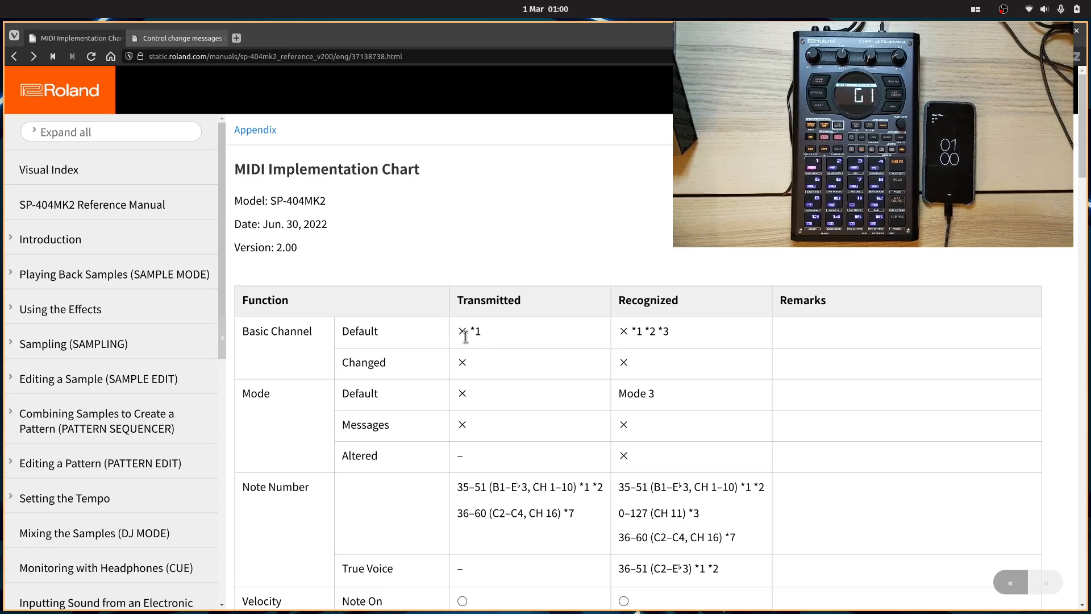
{"action": "scroll", "scroll_direction": "down", "scroll_amount": 3}
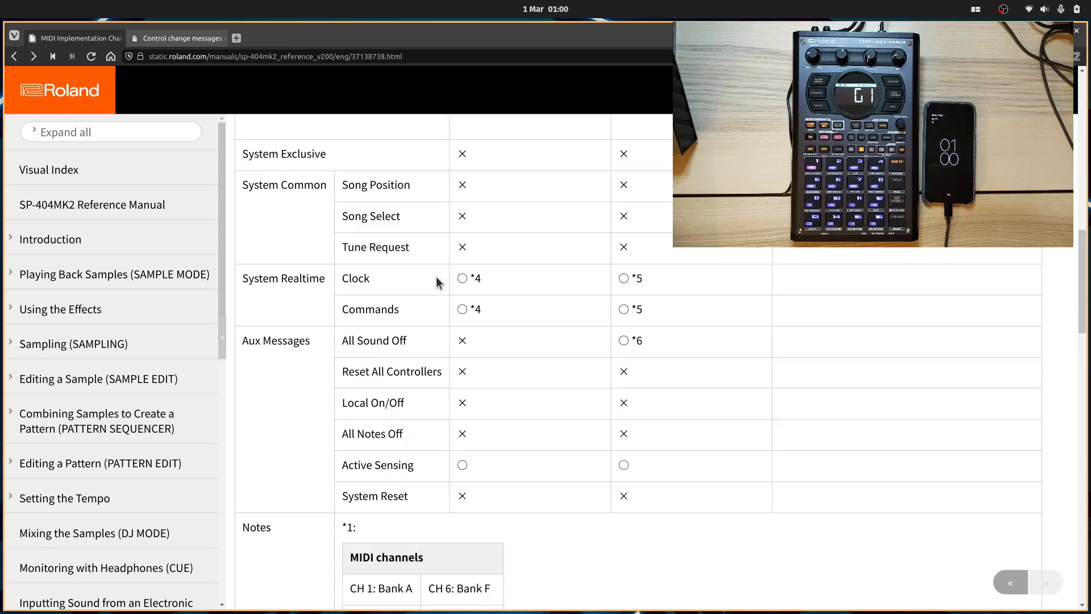
{"action": "scroll", "scroll_direction": "down", "scroll_amount": 3}
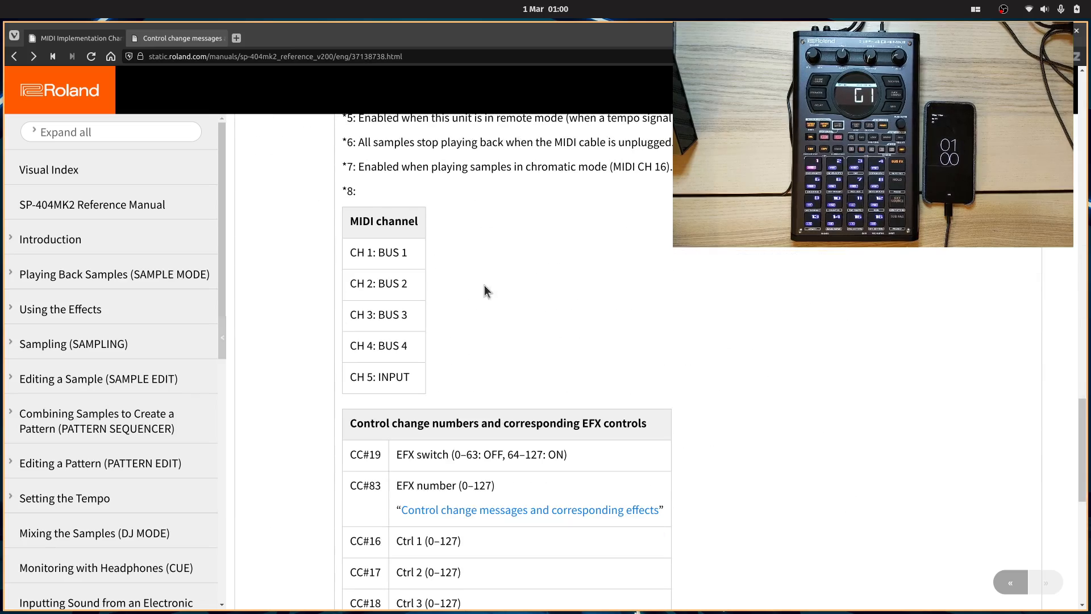
{"action": "mouse_move", "coordinate": [607, 324]}
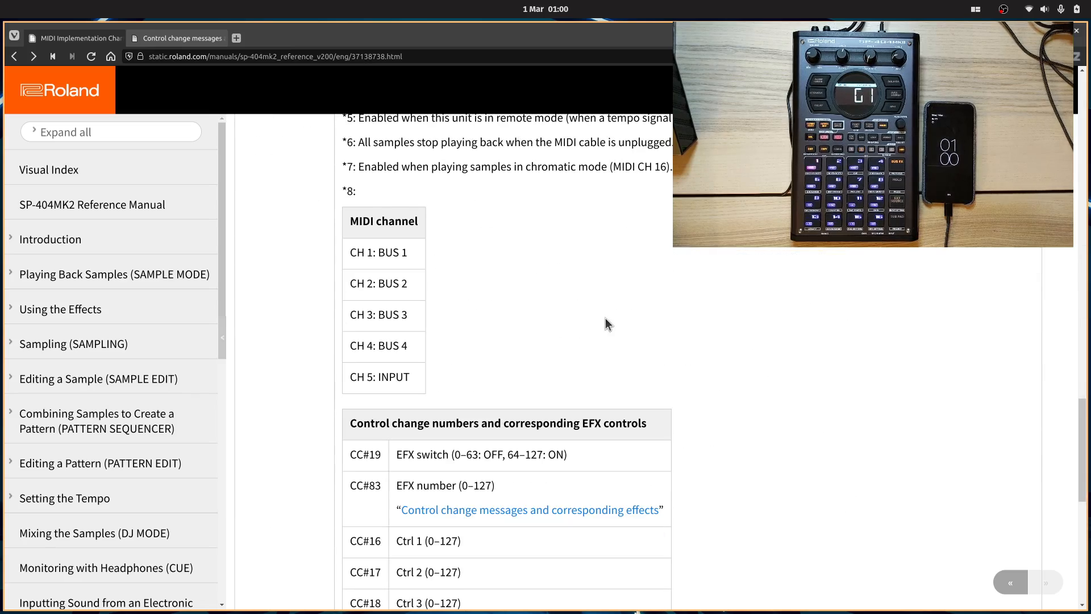
{"action": "scroll", "scroll_direction": "down", "scroll_amount": 3}
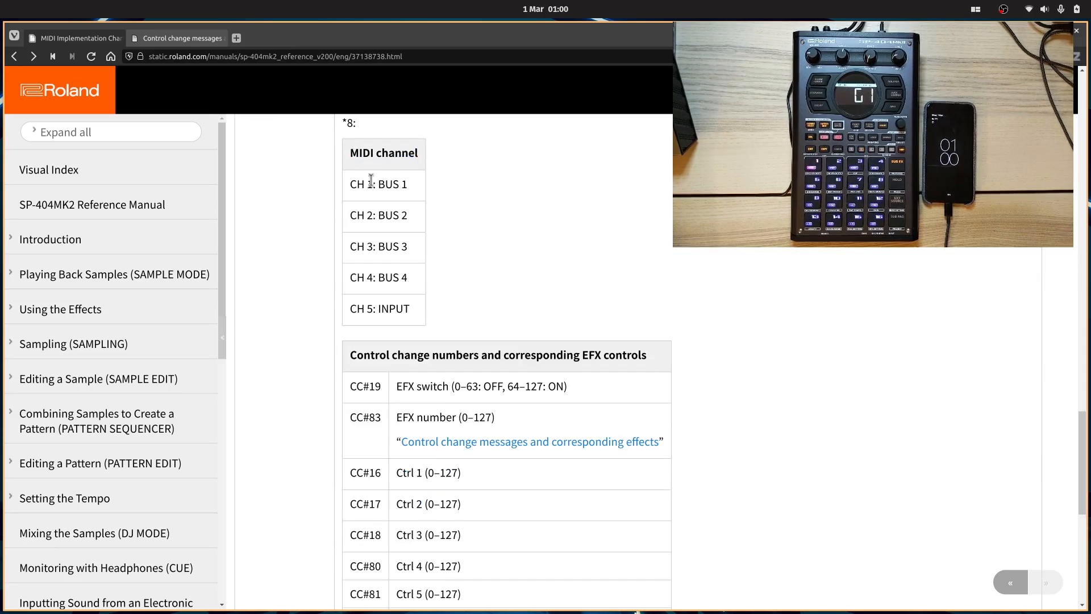
{"action": "mouse_move", "coordinate": [410, 186]}
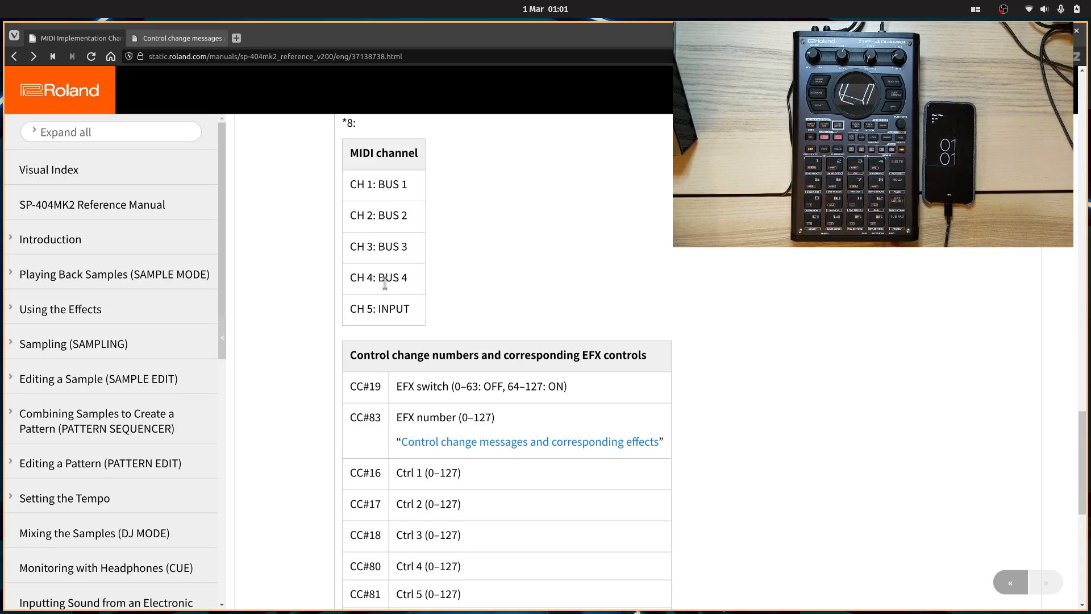
{"action": "mouse_move", "coordinate": [386, 305]}
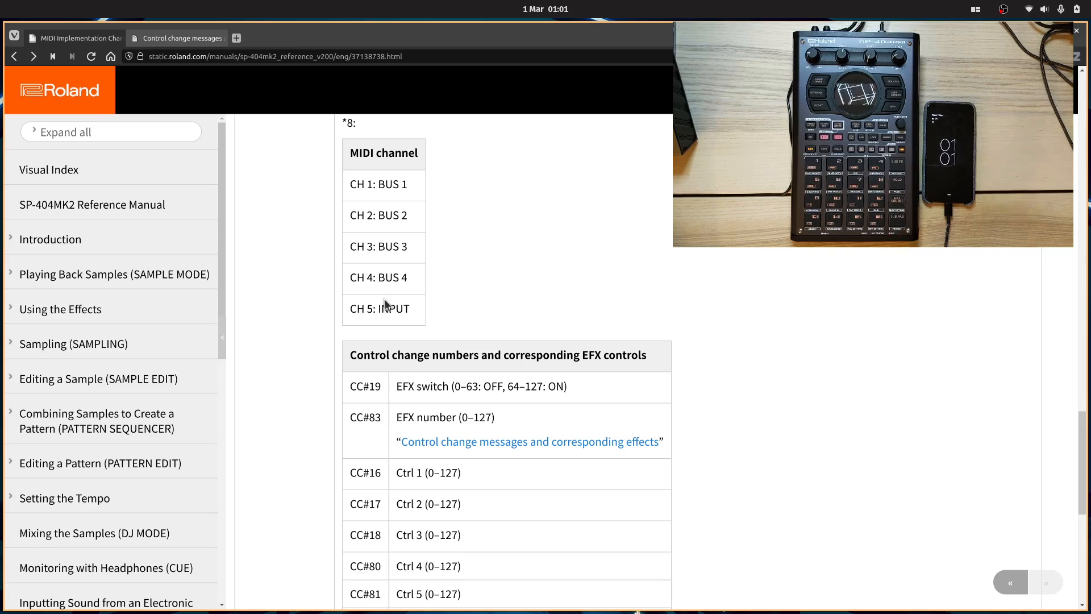
{"action": "double_click", "coordinate": [387, 308]}
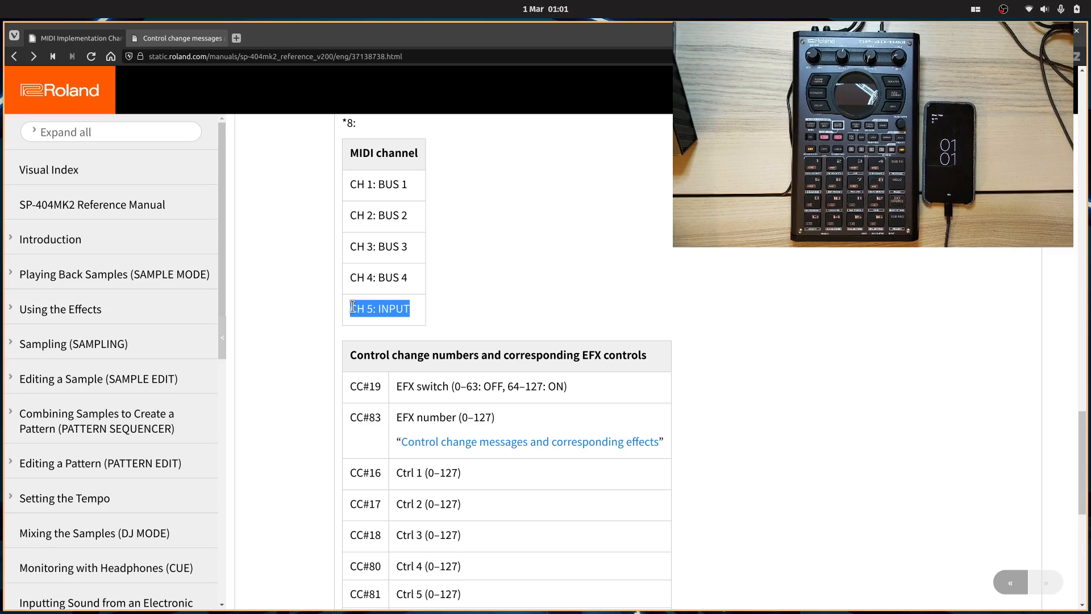
{"action": "mouse_move", "coordinate": [438, 298]}
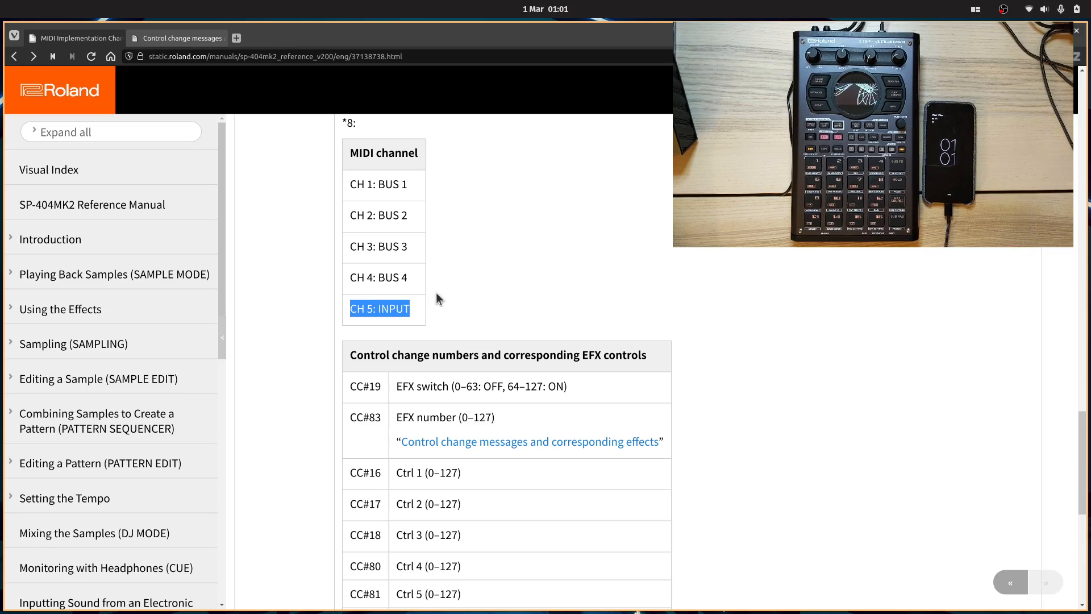
Scroll down to show EFX Ctrl 1–6 (CC#16–18, CC#80–82), then bring MIDI Surf's SPFX2 page into view.
{"action": "scroll", "scroll_direction": "down", "scroll_amount": 3}
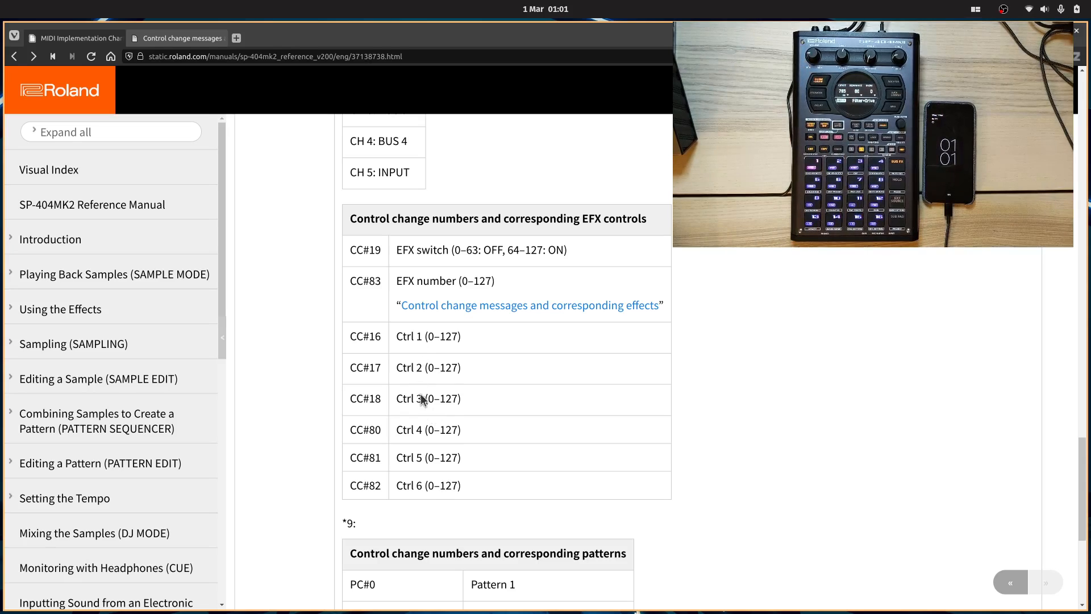
{"action": "mouse_move", "coordinate": [426, 425]}
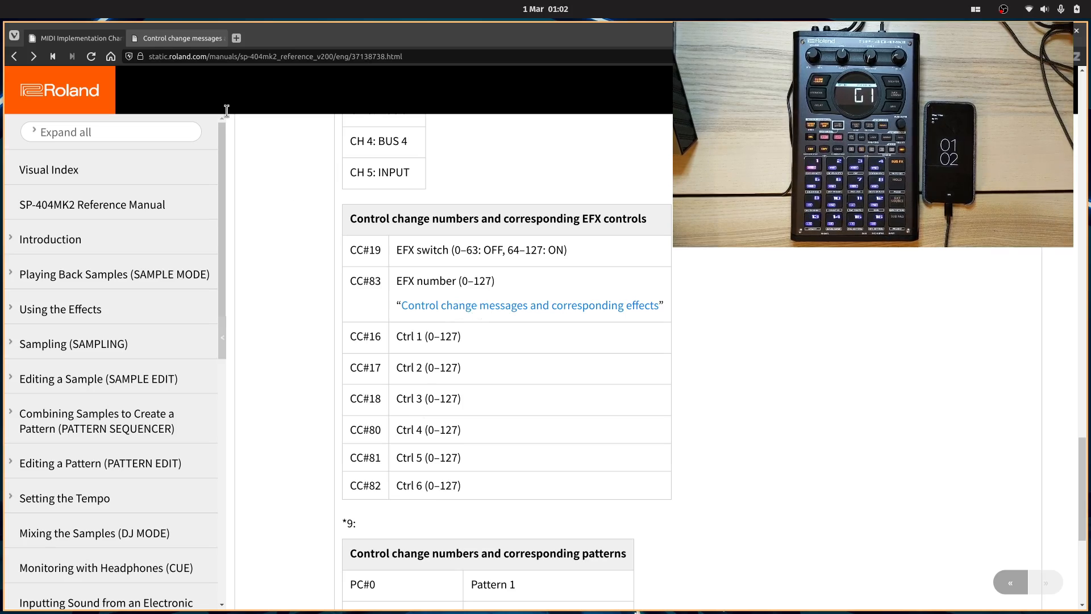
{"action": "left_click", "coordinate": [530, 305]}
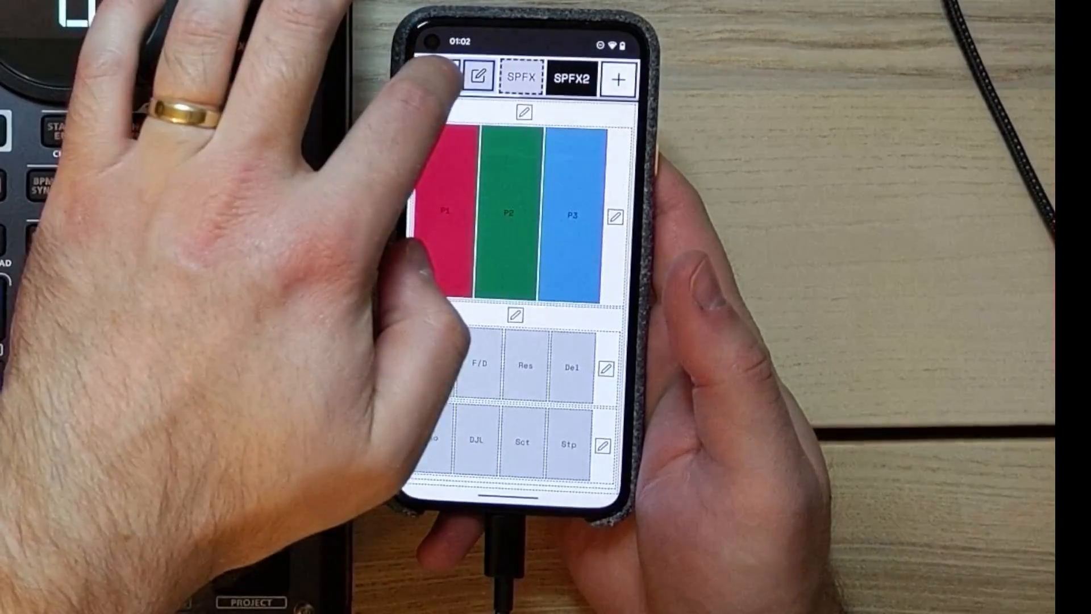
Choose New Page in the Pages dialog.
{"action": "left_click", "coordinate": [478, 78]}
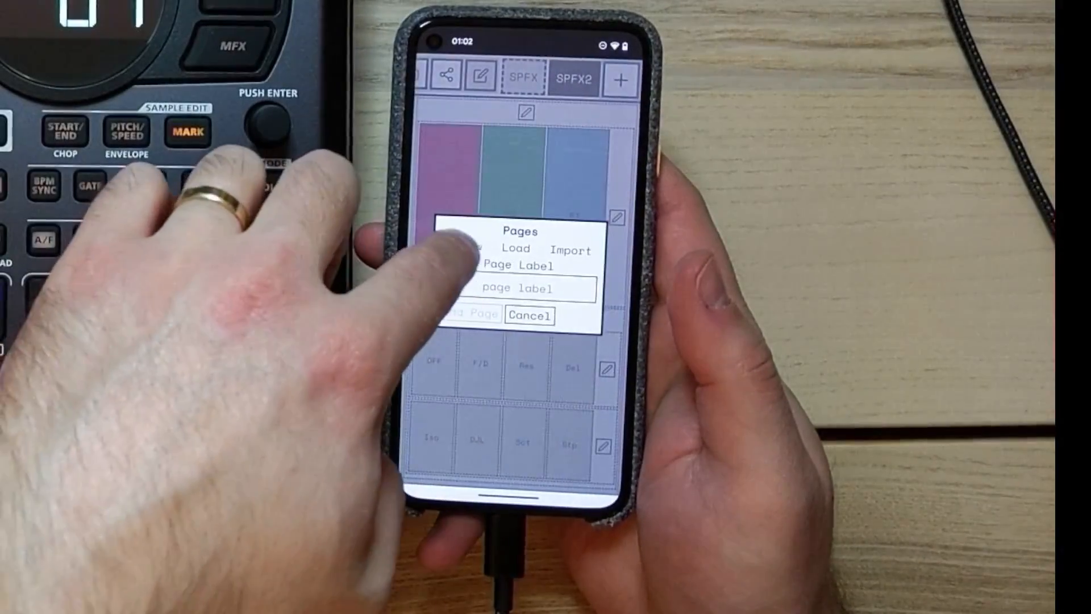
{"action": "left_click", "coordinate": [518, 288]}
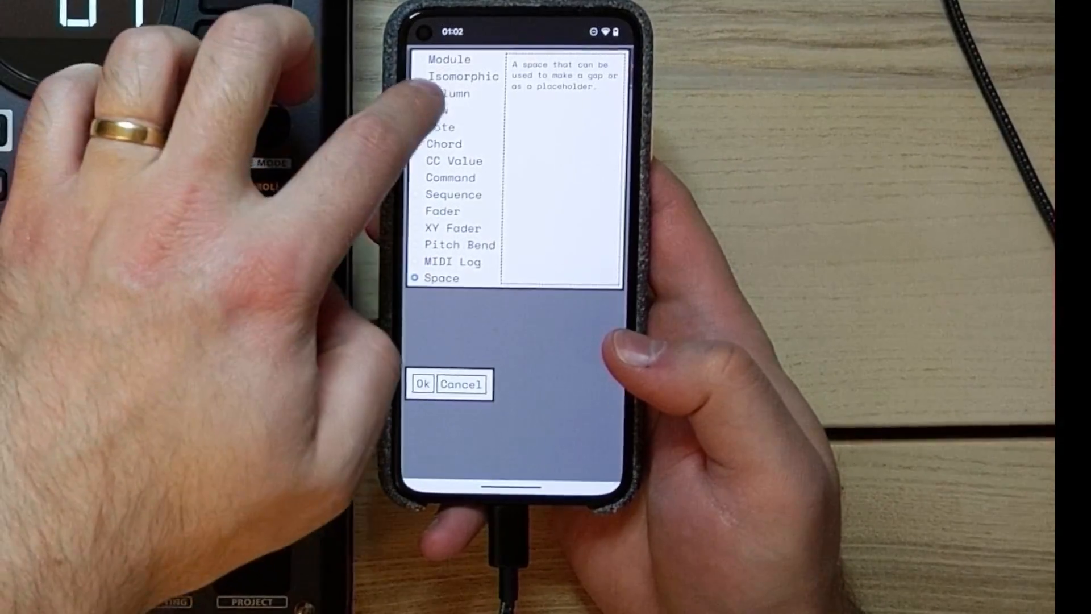
{"action": "left_click", "coordinate": [448, 93]}
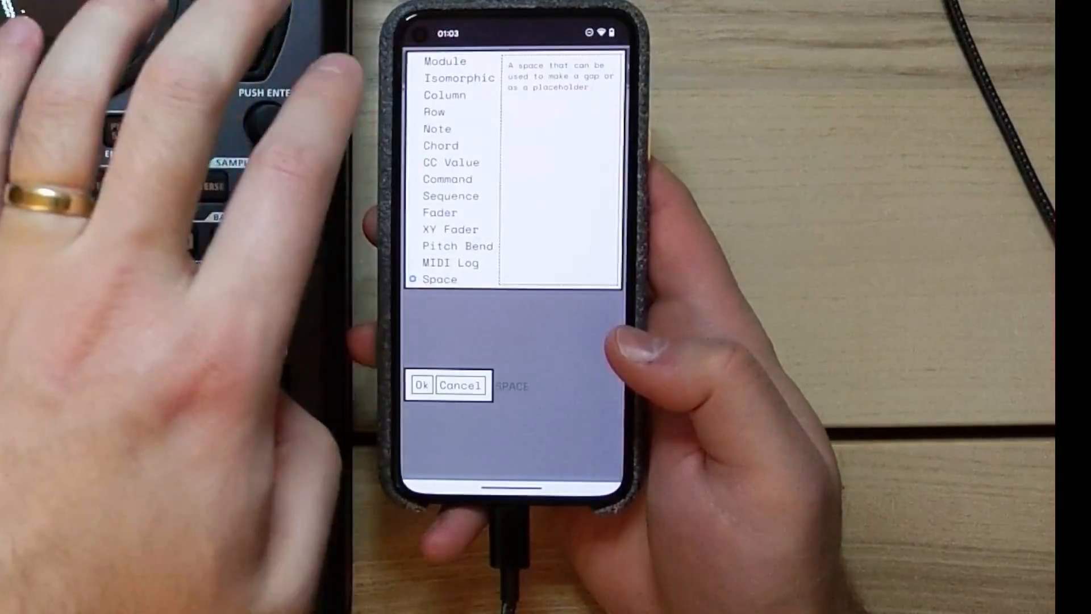
{"action": "left_click", "coordinate": [433, 112]}
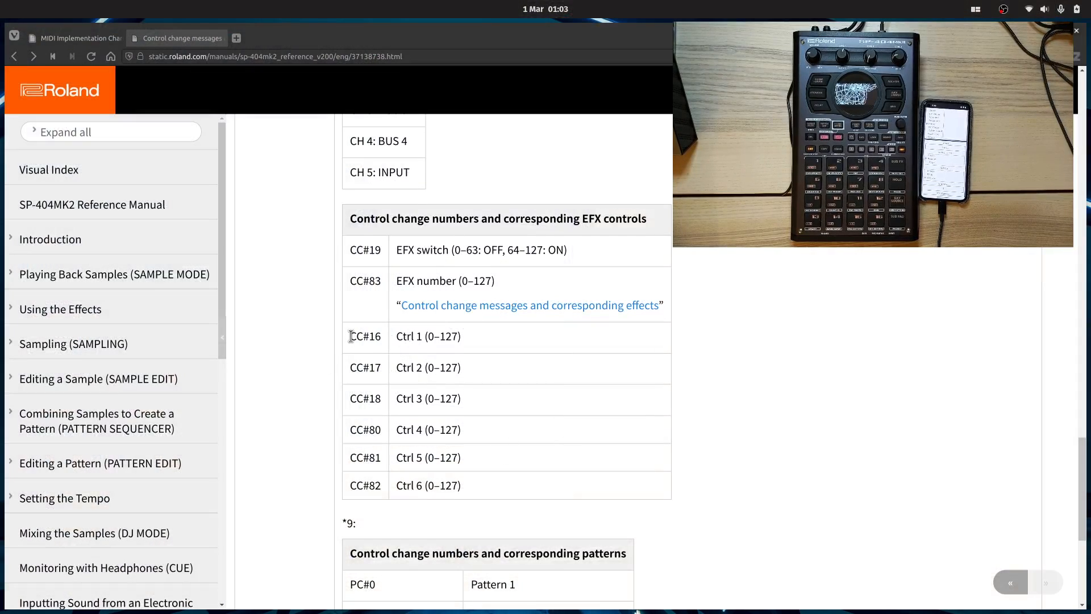
Scroll the manual back to the *8 MIDI channel table for BUS 1–4 and INPUT.
{"action": "left_click_drag", "start_coordinate": [350, 336], "coordinate": [461, 398]}
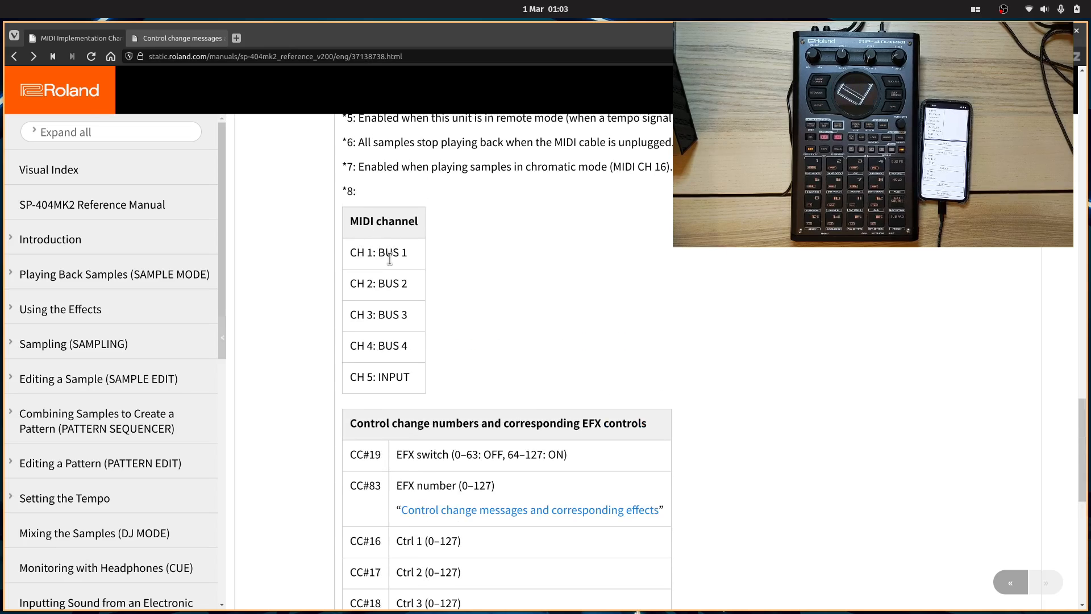
{"action": "scroll", "scroll_direction": "down", "scroll_amount": 3}
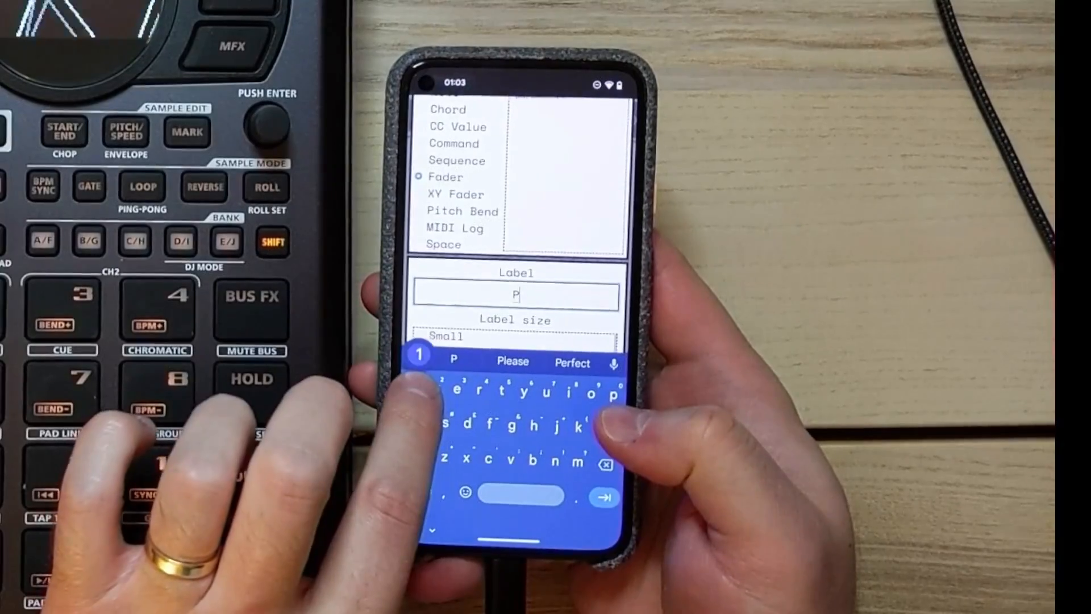
Finish the blue P1 fader on channel 1, CC 16, range 0–127.
{"action": "type", "text": "16"}
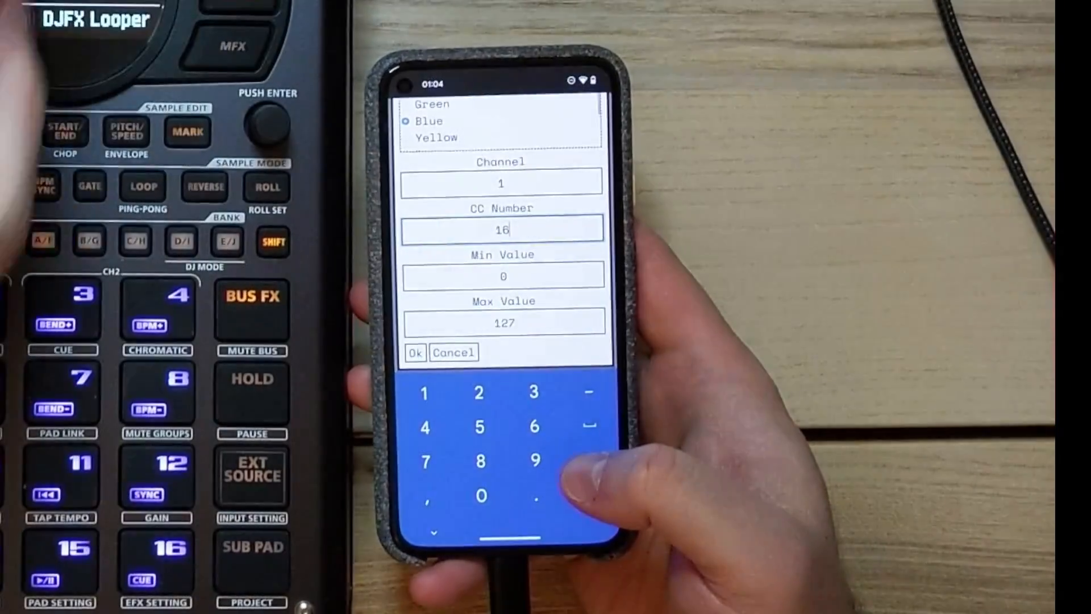
{"action": "left_click", "coordinate": [89, 241]}
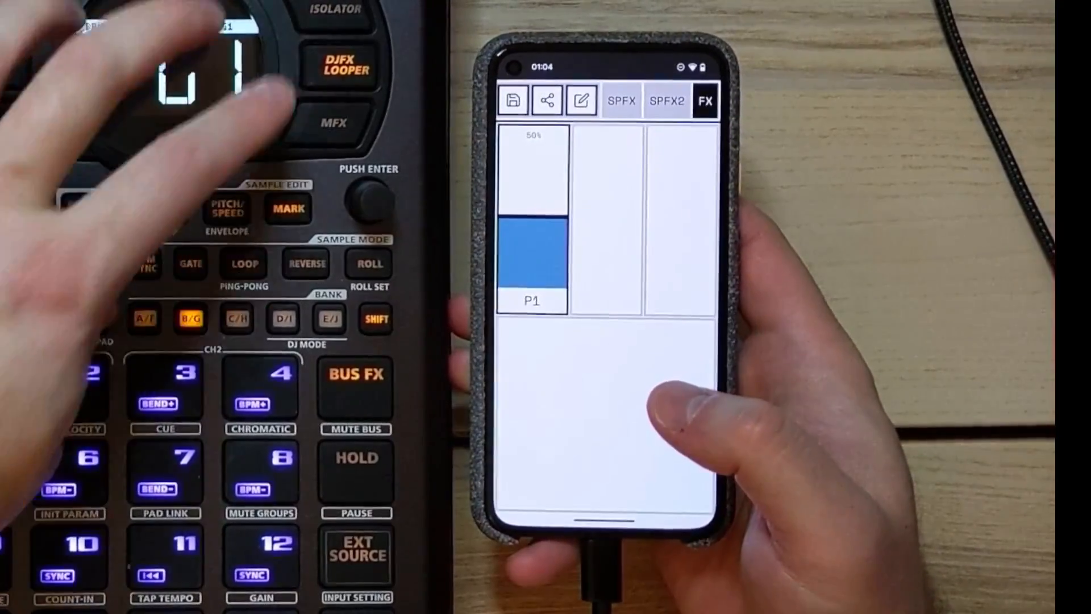
Add blue faders P2 (CC 17) and P3 (CC 18) on channel 1.
{"action": "left_click_drag", "start_coordinate": [530, 264], "coordinate": [530, 209]}
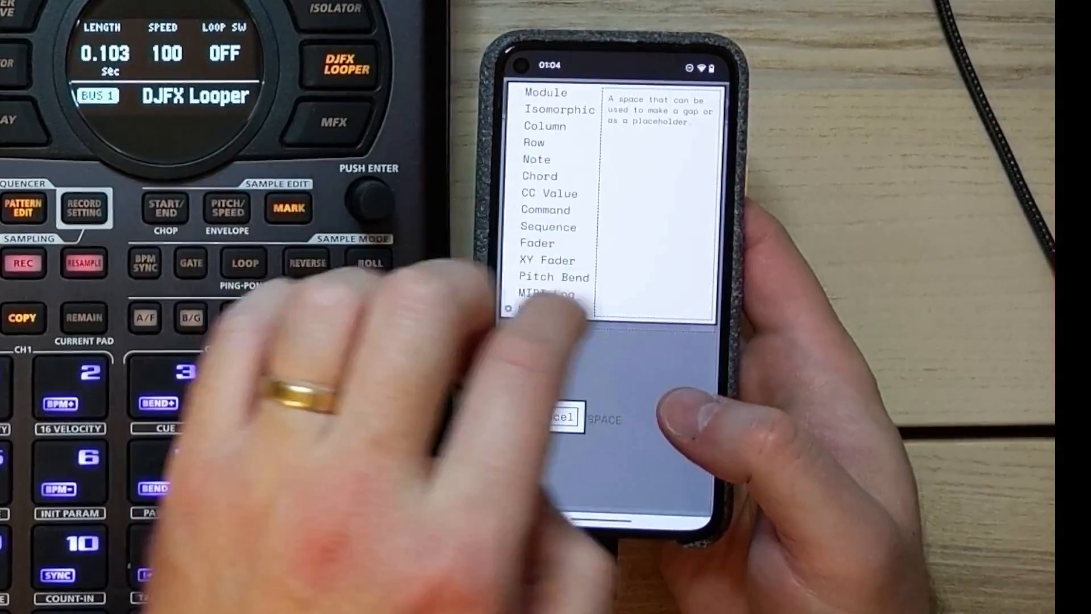
{"action": "left_click", "coordinate": [538, 242]}
{"action": "type", "text": "P"}
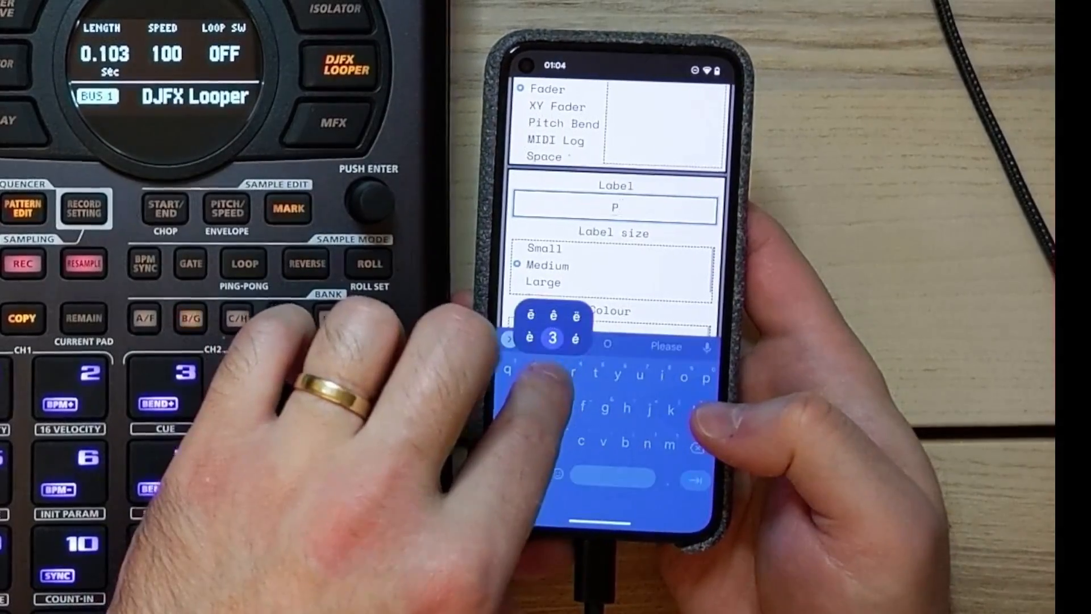
{"action": "type", "text": "2"}
{"action": "type", "text": "18"}
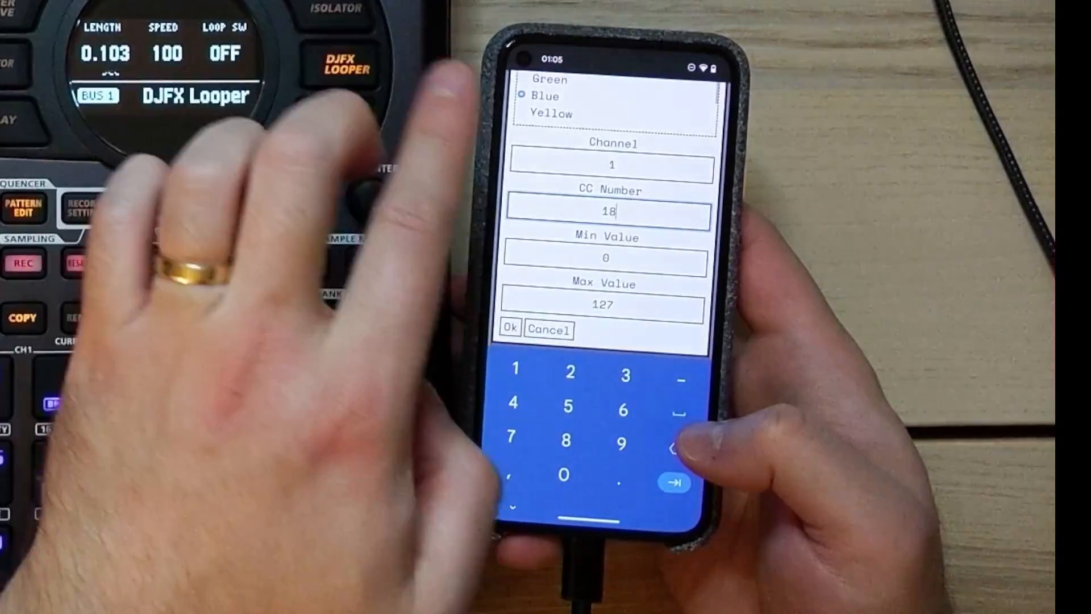
{"action": "left_click", "coordinate": [509, 328]}
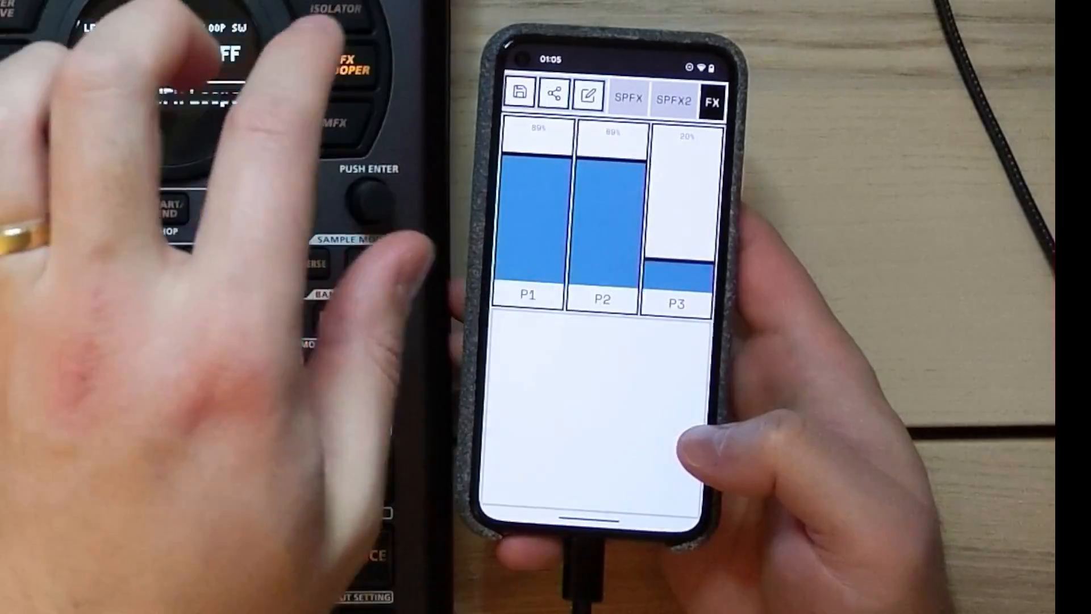
Start a new element in the empty area below the faders and pick its type.
{"action": "left_click", "coordinate": [587, 95]}
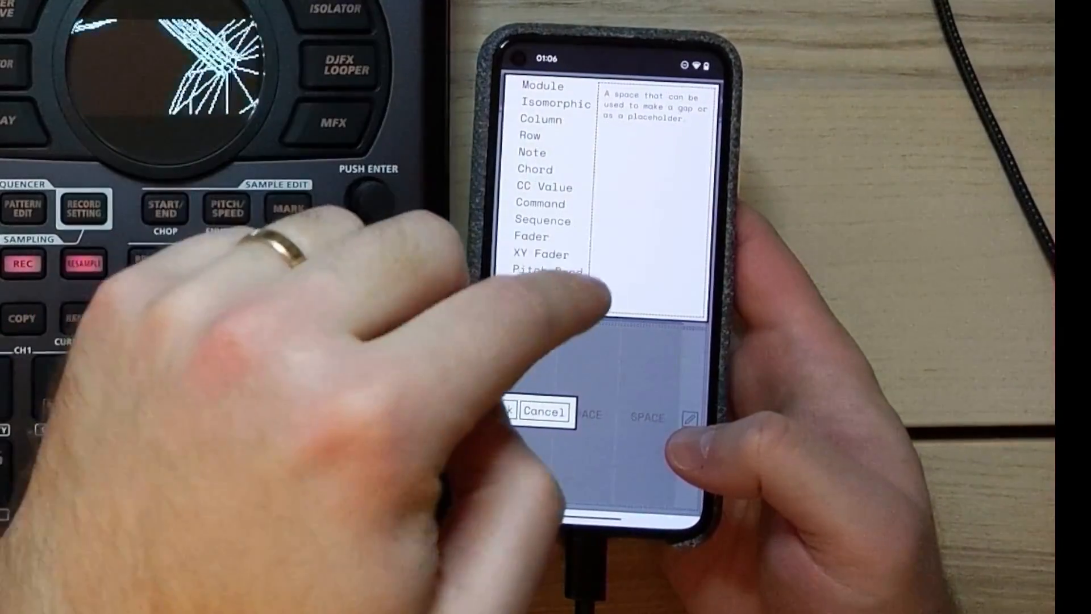
{"action": "left_click", "coordinate": [531, 303]}
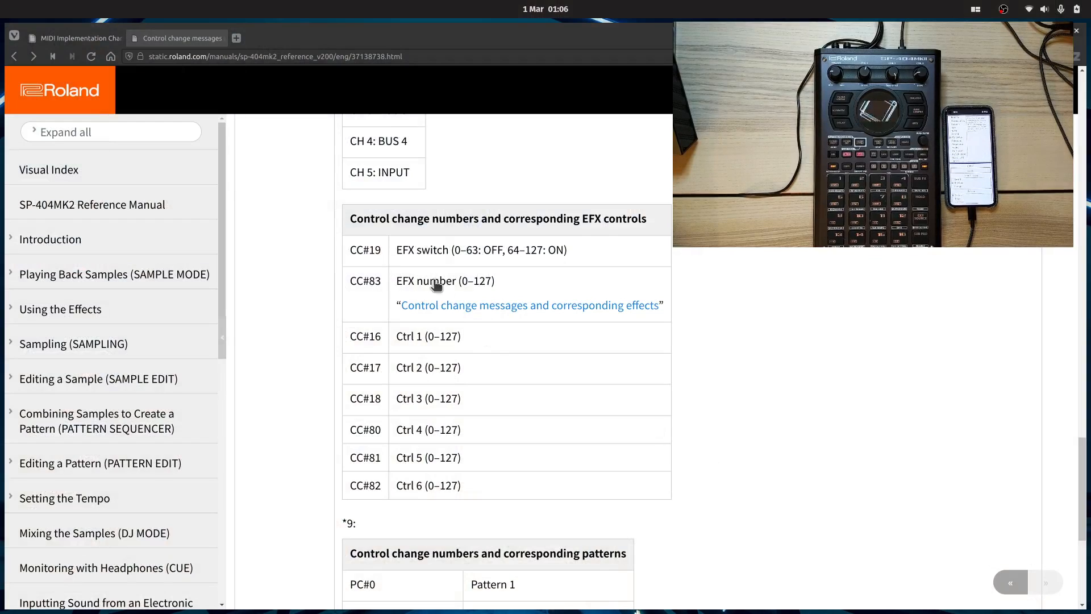
Open the CC#83 effects table and scroll through the BUS and INPUT effect numbers.
{"action": "left_click", "coordinate": [530, 305]}
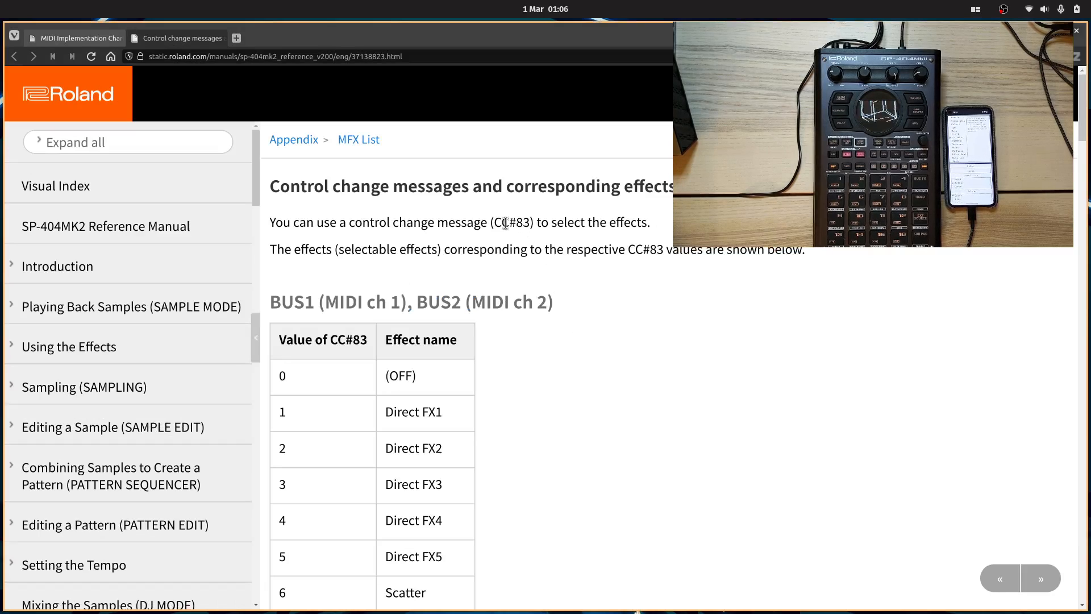
{"action": "double_click", "coordinate": [512, 222]}
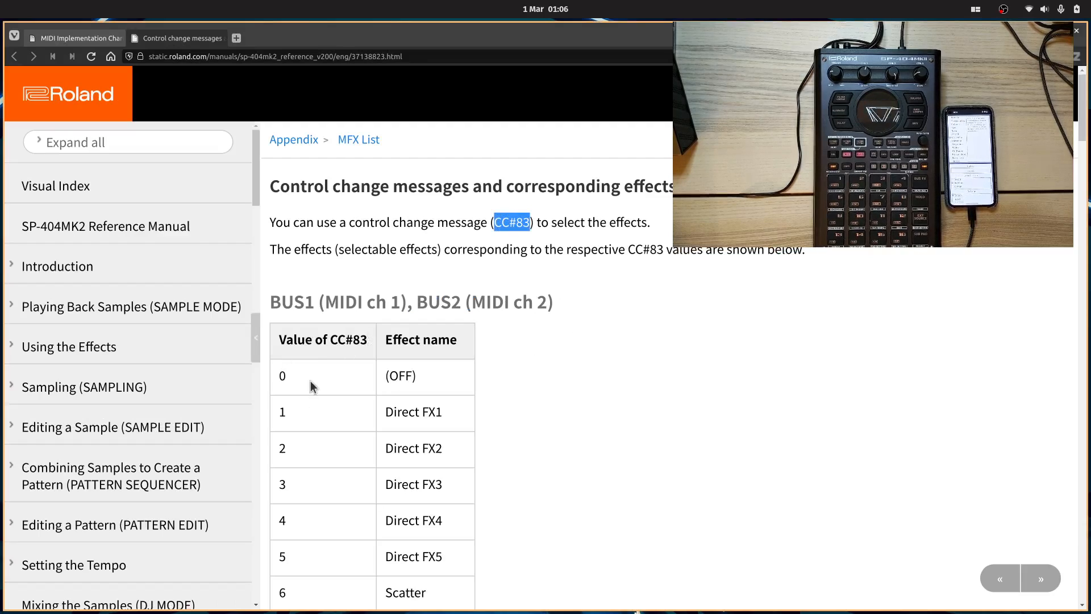
{"action": "scroll", "scroll_direction": "down", "scroll_amount": 3}
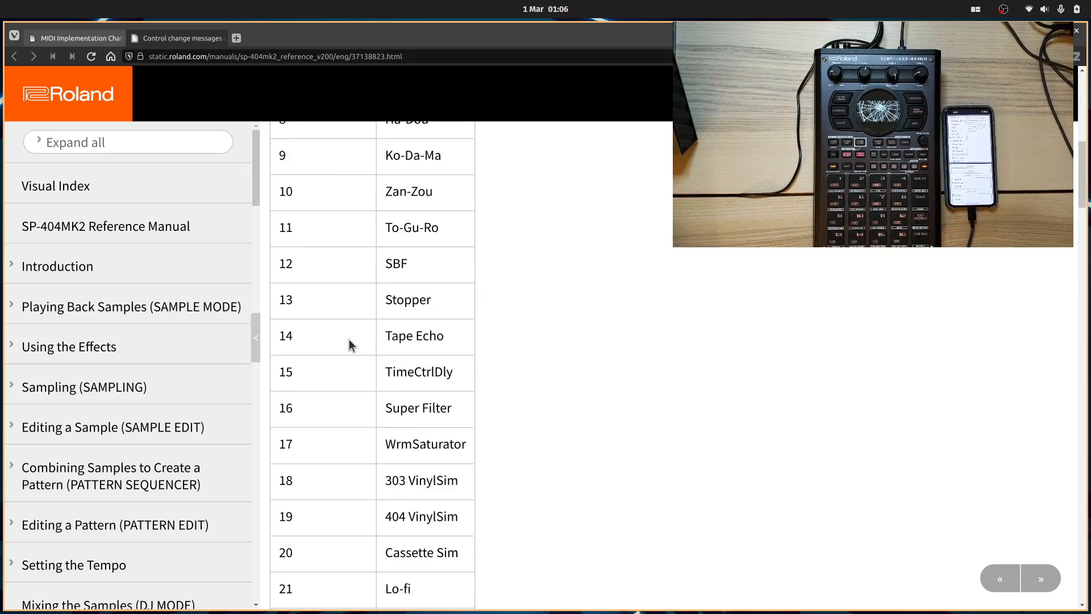
{"action": "scroll", "scroll_direction": "down", "scroll_amount": 3}
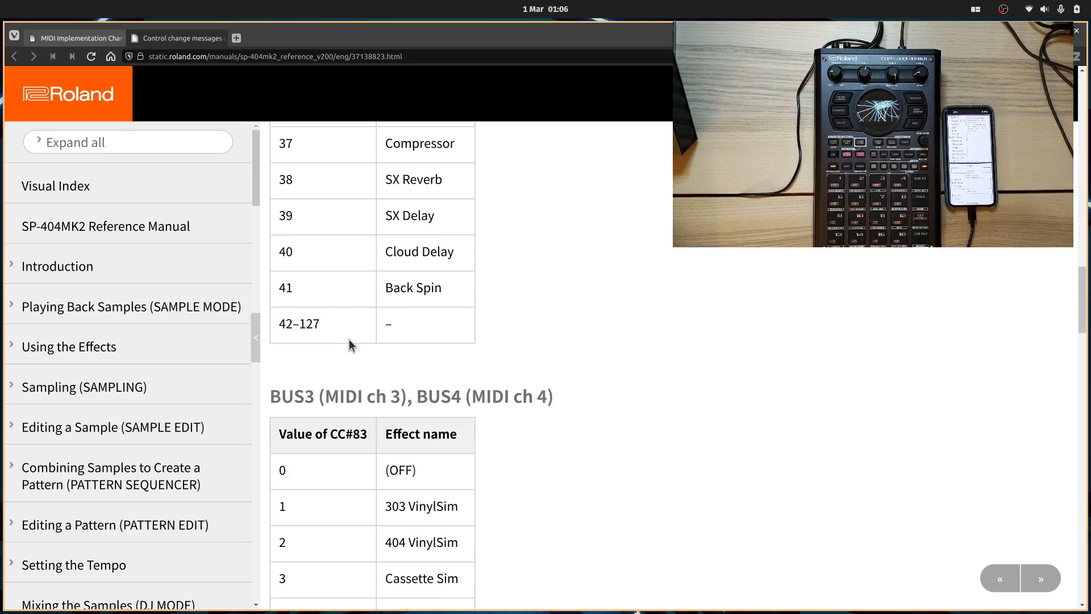
{"action": "double_click", "coordinate": [298, 323]}
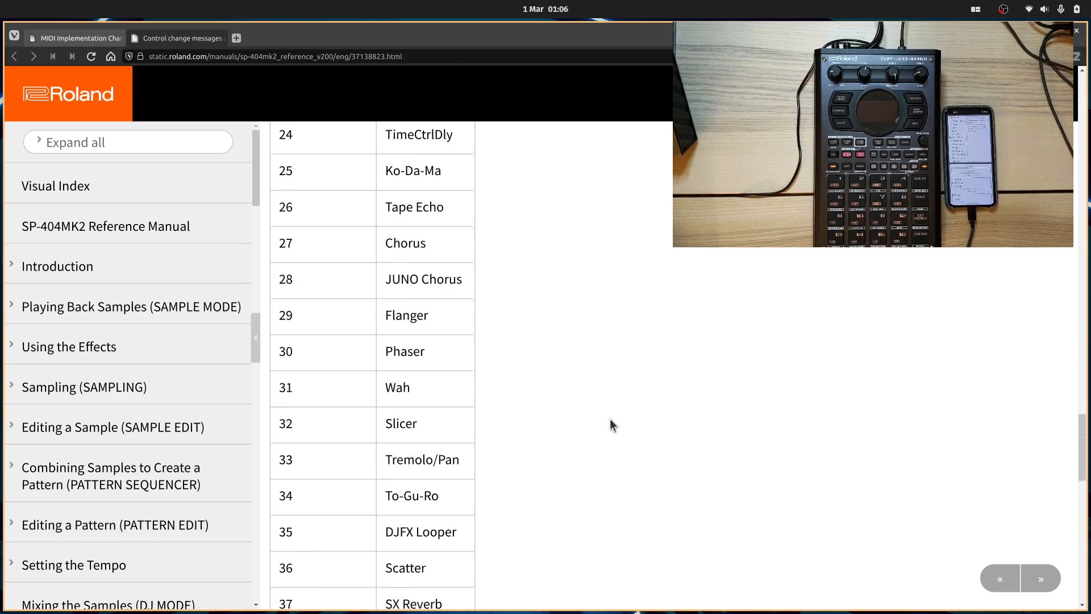
{"action": "scroll", "scroll_direction": "up", "scroll_amount": 3}
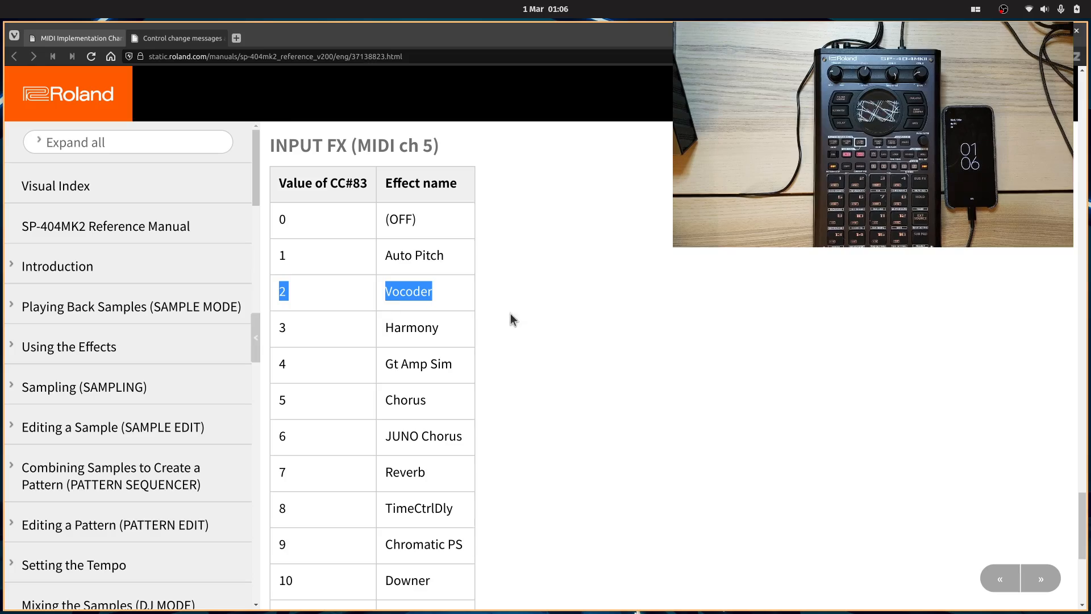
{"action": "scroll", "scroll_direction": "down", "scroll_amount": 3}
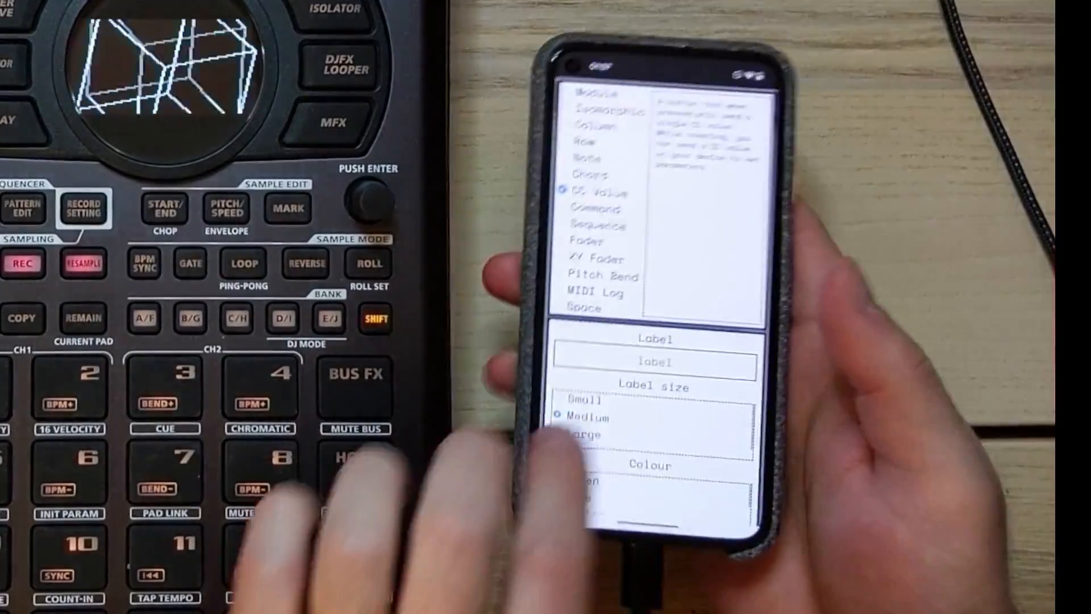
Create green CC-value buttons labelled OFF and Iso under the P1 and P2 faders.
{"action": "left_click", "coordinate": [626, 362]}
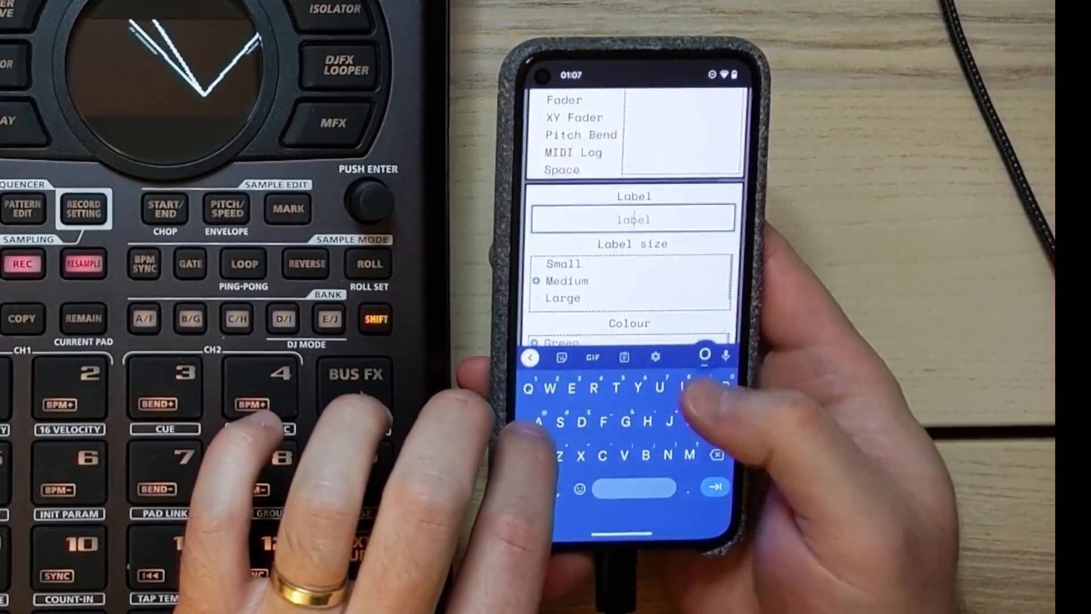
{"action": "type", "text": "a"}
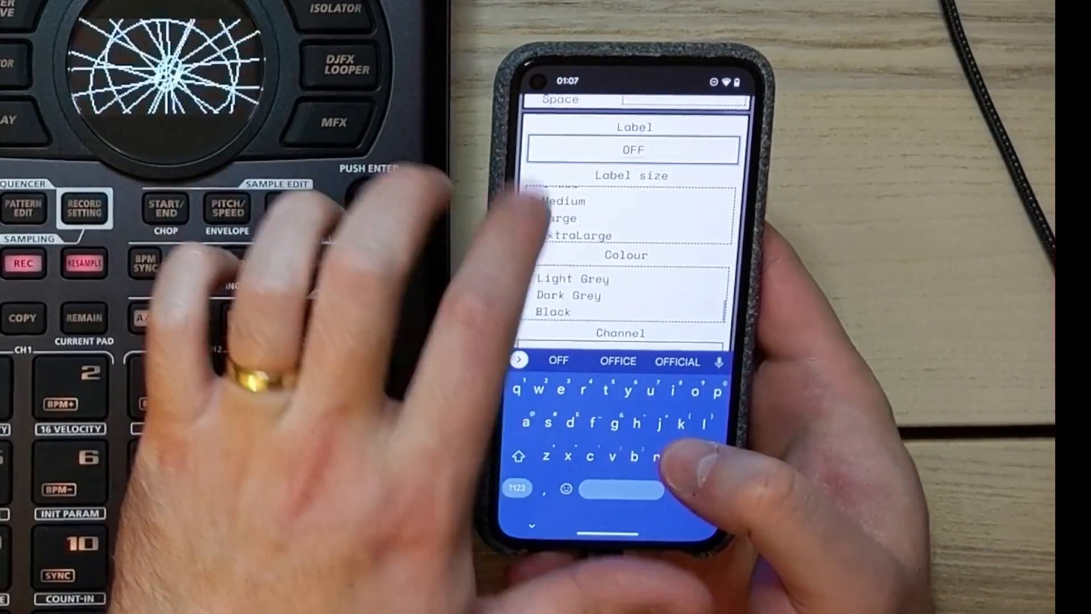
{"action": "scroll", "scroll_direction": "down", "scroll_amount": 3}
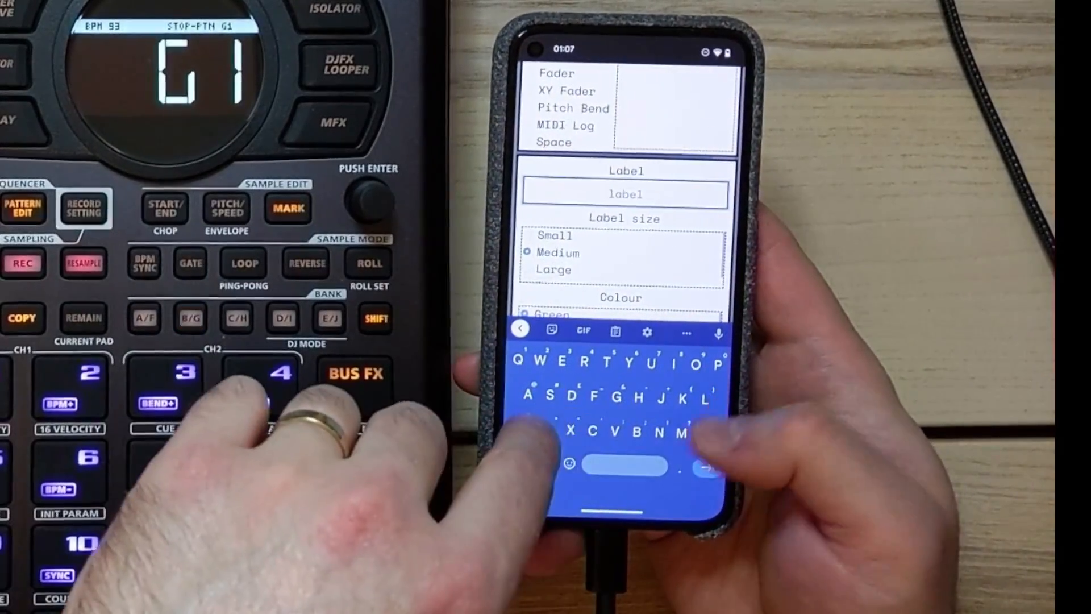
{"action": "type", "text": "Iso"}
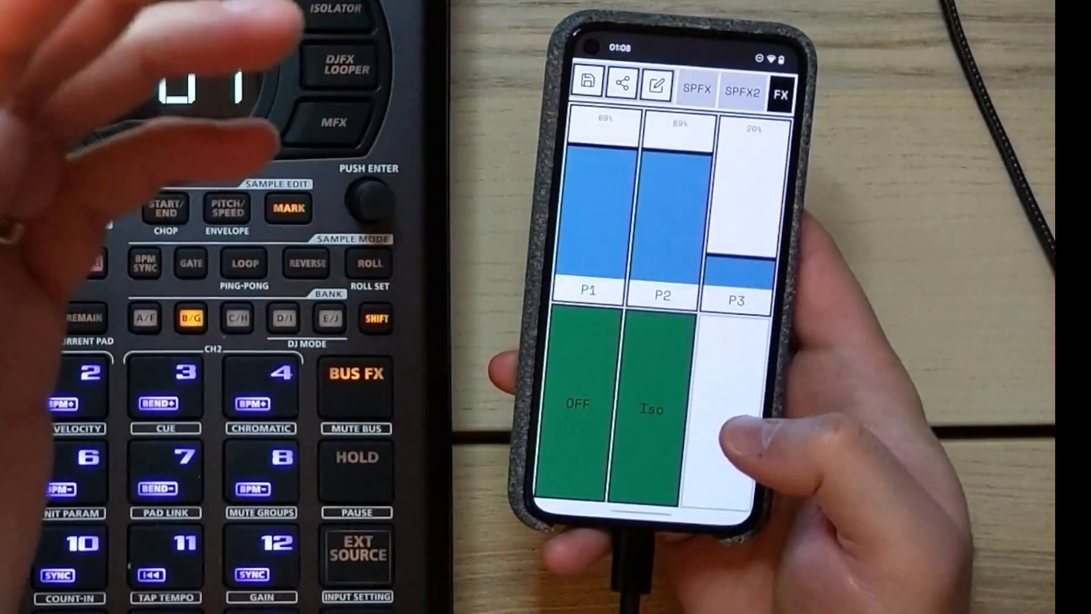
{"action": "left_click", "coordinate": [577, 409]}
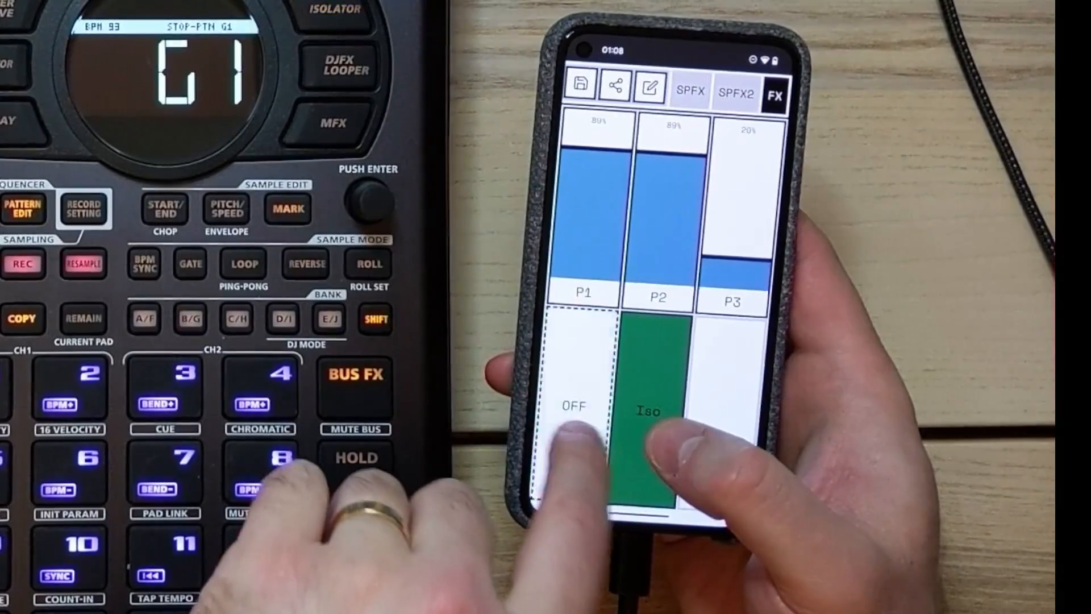
{"action": "left_click", "coordinate": [574, 410]}
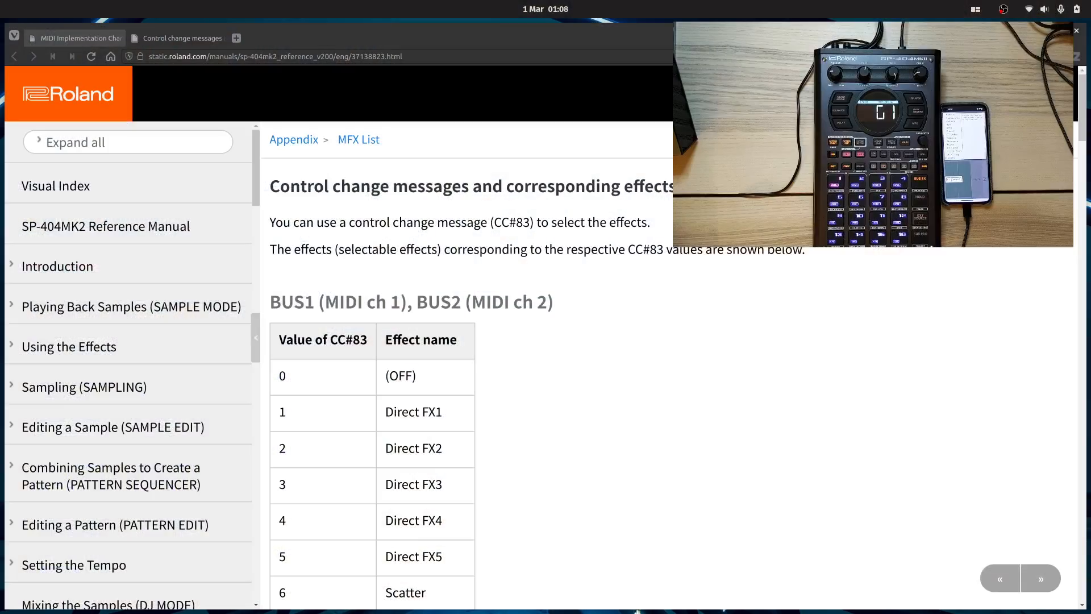
Scroll the CC#83 table down to Tape Echo, value 14.
{"action": "scroll", "scroll_direction": "down", "scroll_amount": 3}
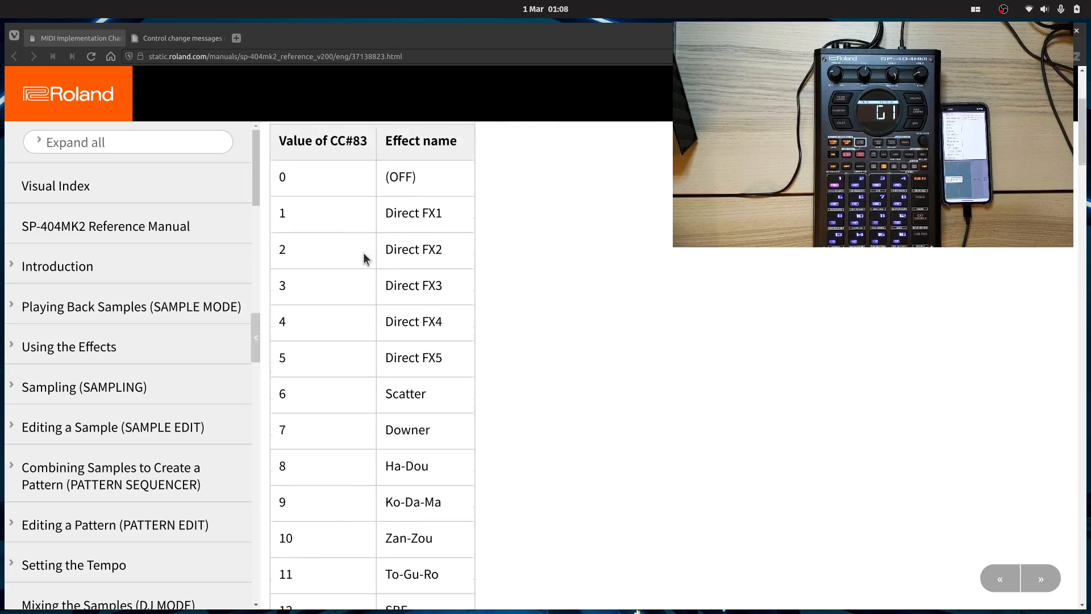
{"action": "scroll", "scroll_direction": "down", "scroll_amount": 3}
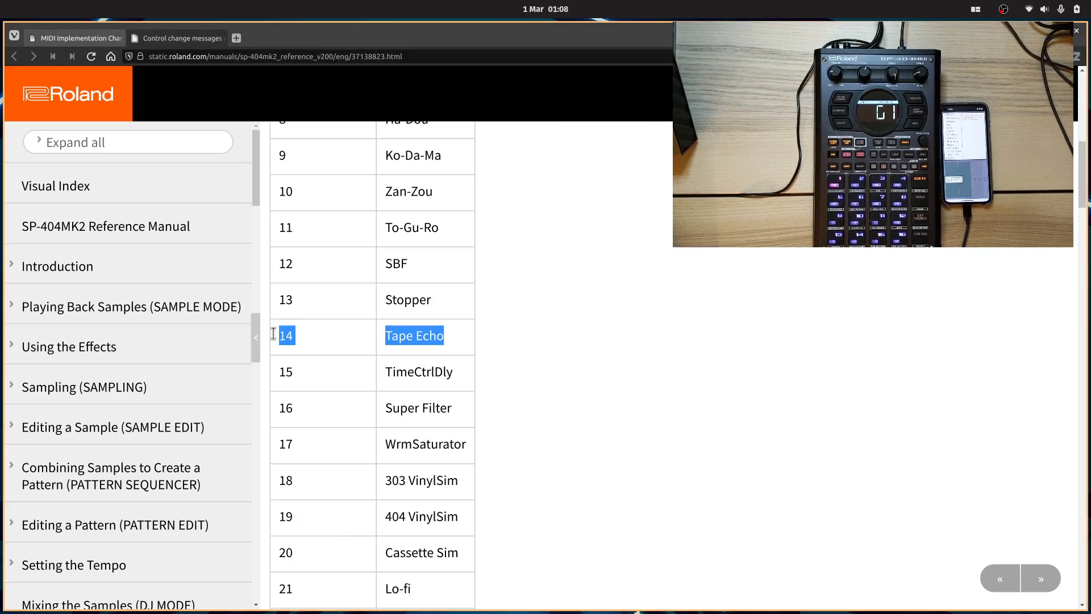
{"action": "mouse_move", "coordinate": [524, 339]}
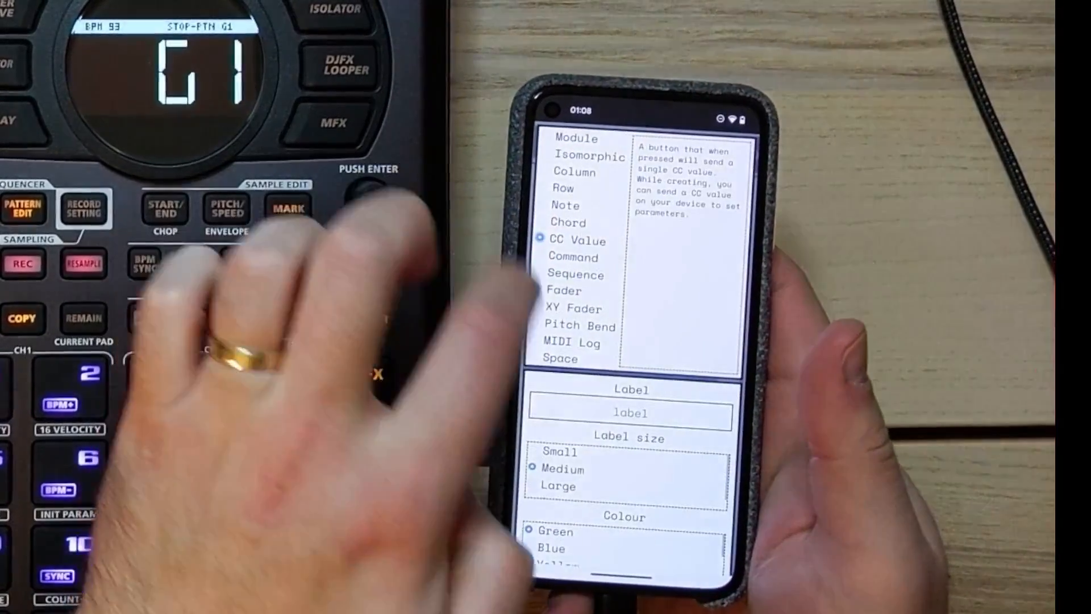
Label the new CC-value button 'Tap' and set its value to Tape Echo's 14.
{"action": "left_click", "coordinate": [629, 413]}
{"action": "type", "text": "Tap"}
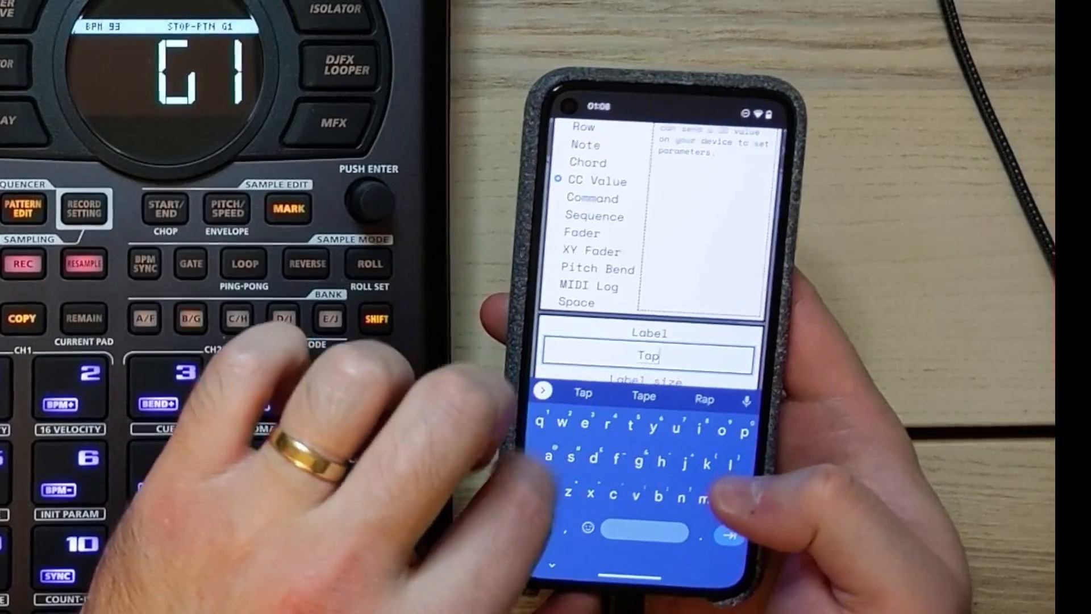
{"action": "scroll", "scroll_direction": "down", "scroll_amount": 3}
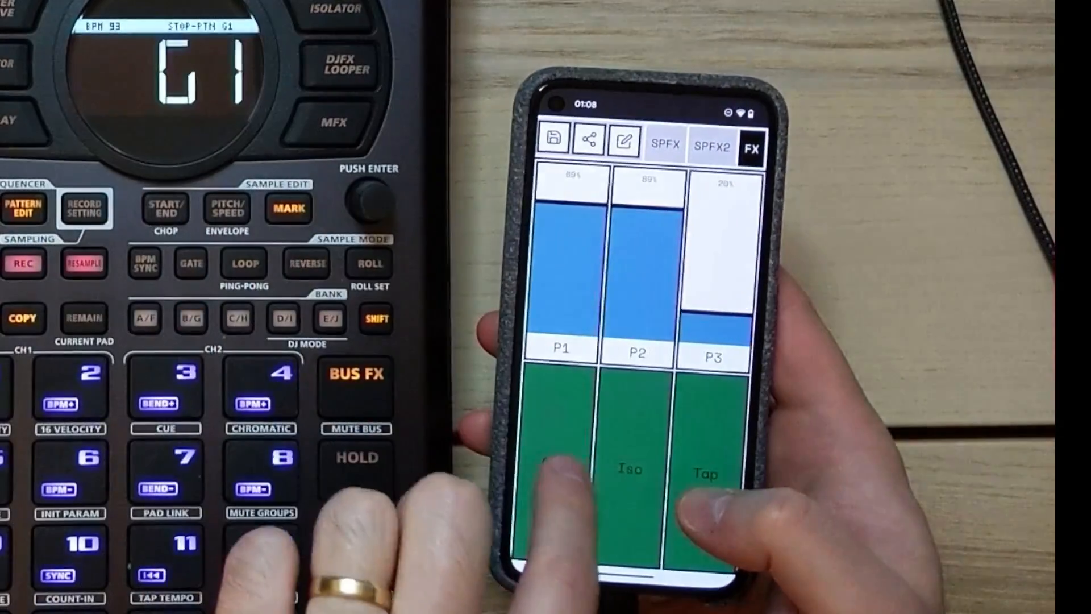
Test the OFF, Iso and Tap buttons and the P1–P3 faders on the sampler.
{"action": "left_click", "coordinate": [557, 473]}
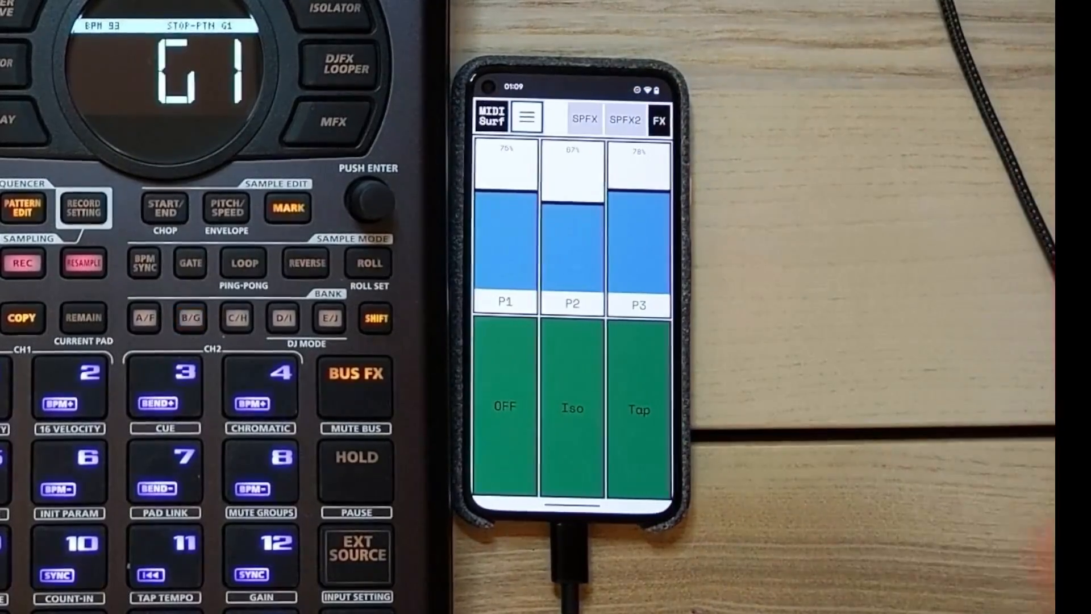
{"action": "left_click", "coordinate": [189, 319]}
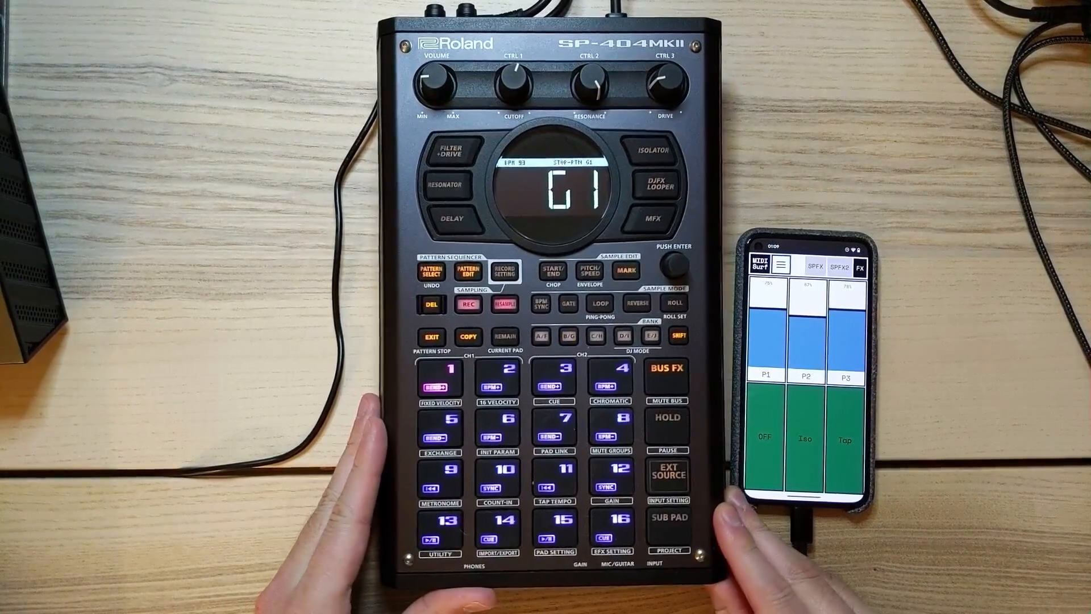
{"action": "left_click", "coordinate": [567, 336]}
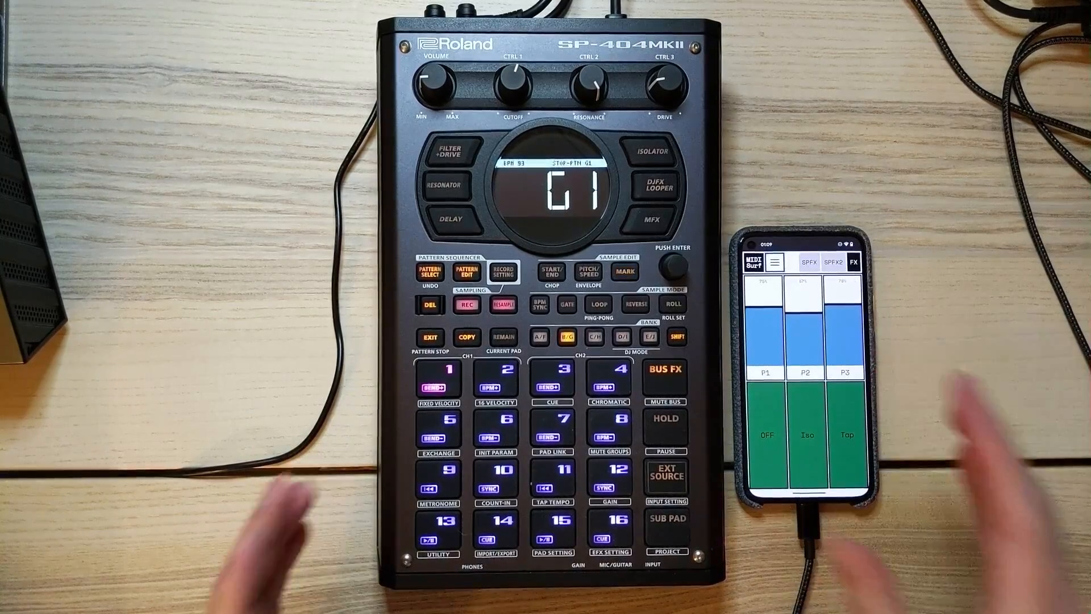